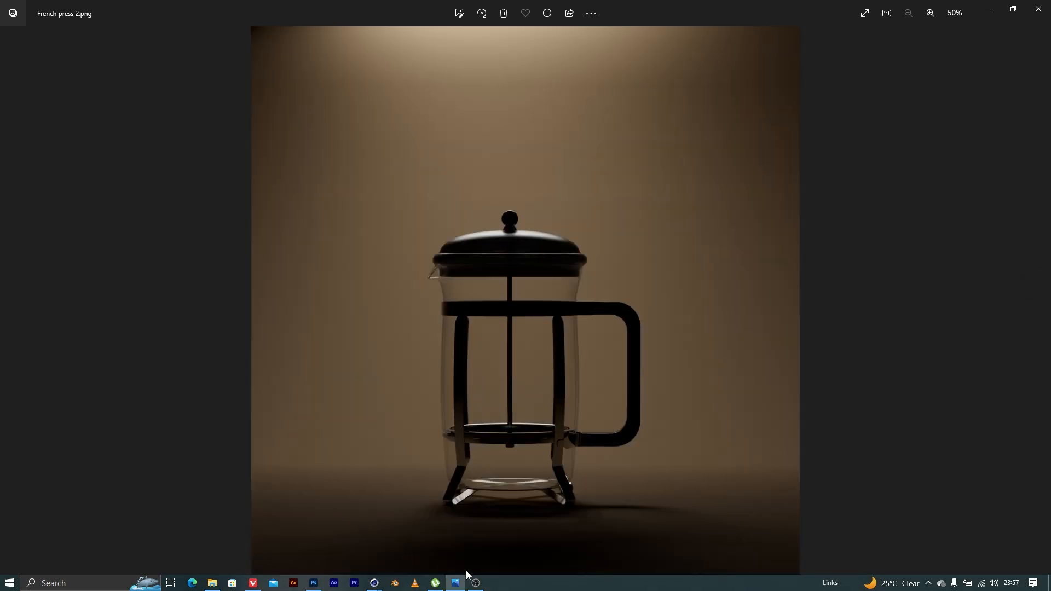
mouse_move(1040, 302)
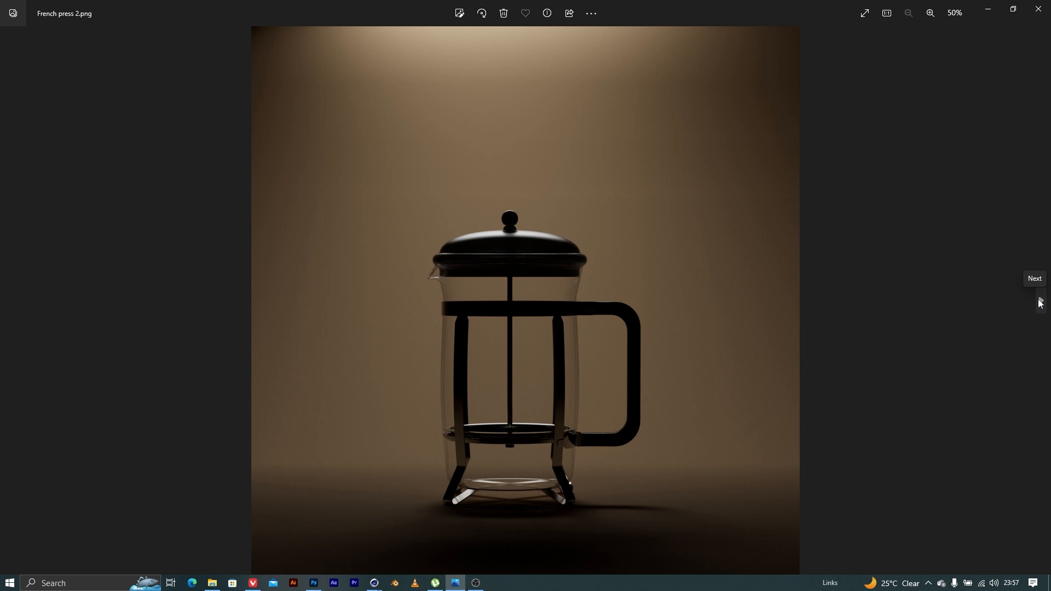
Check the dark reference render, then show the back area light's settings (intensity ~9.85)
left_click(4, 300)
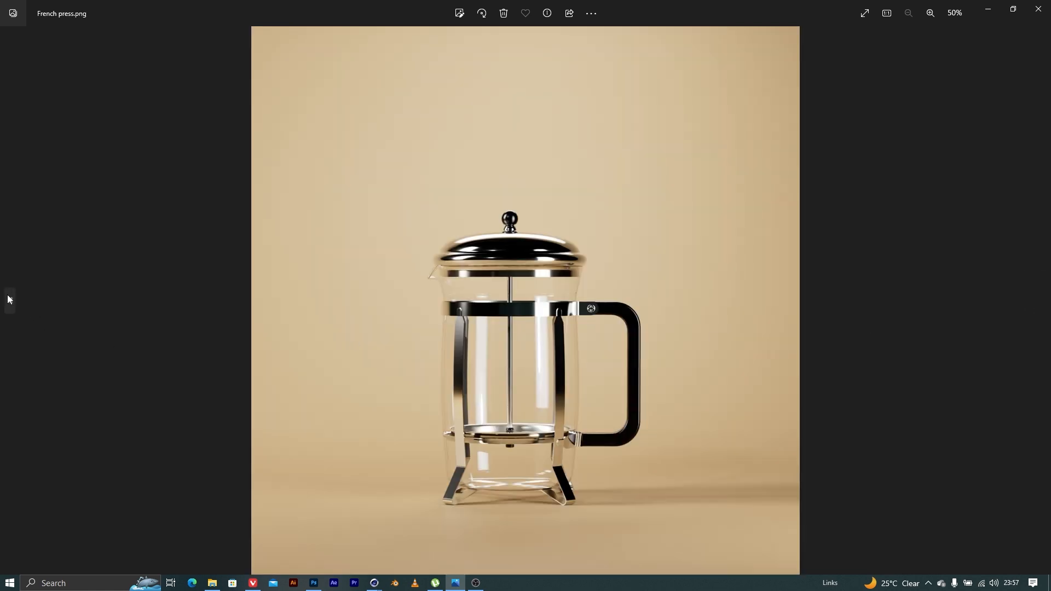
left_click(9, 301)
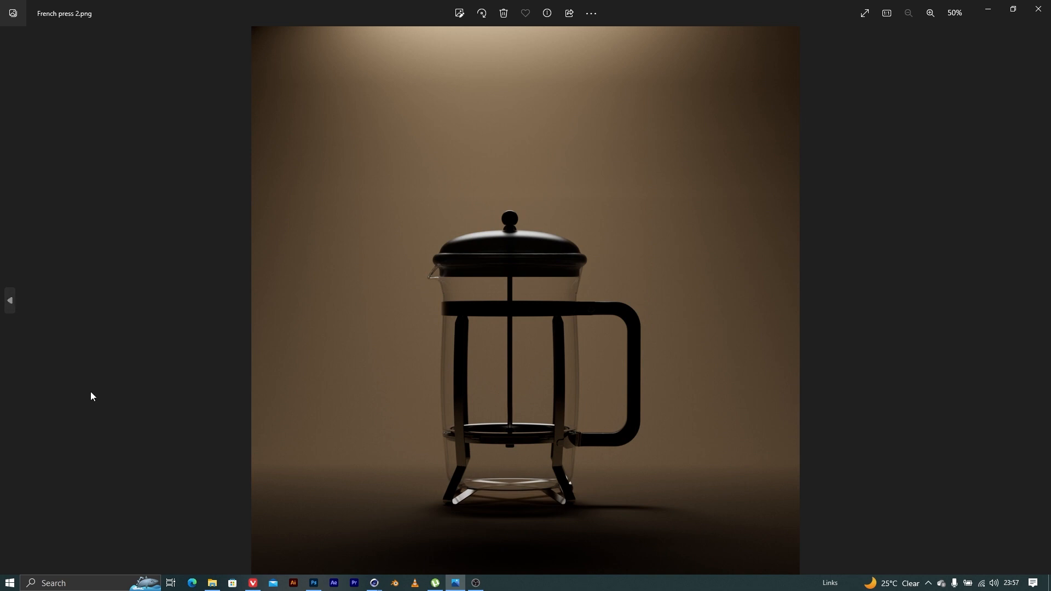
mouse_move(453, 580)
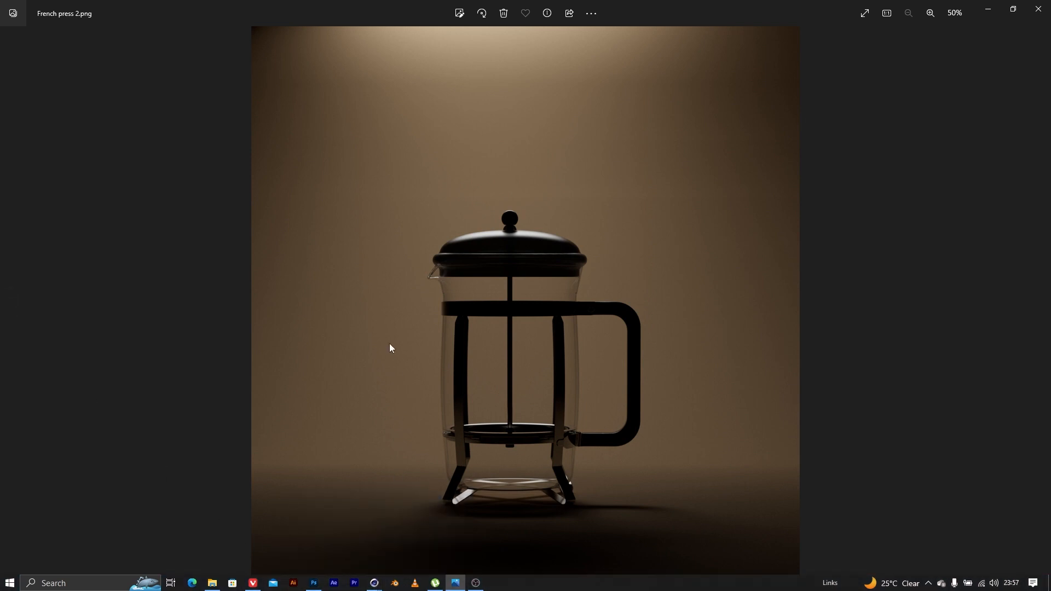
mouse_move(374, 583)
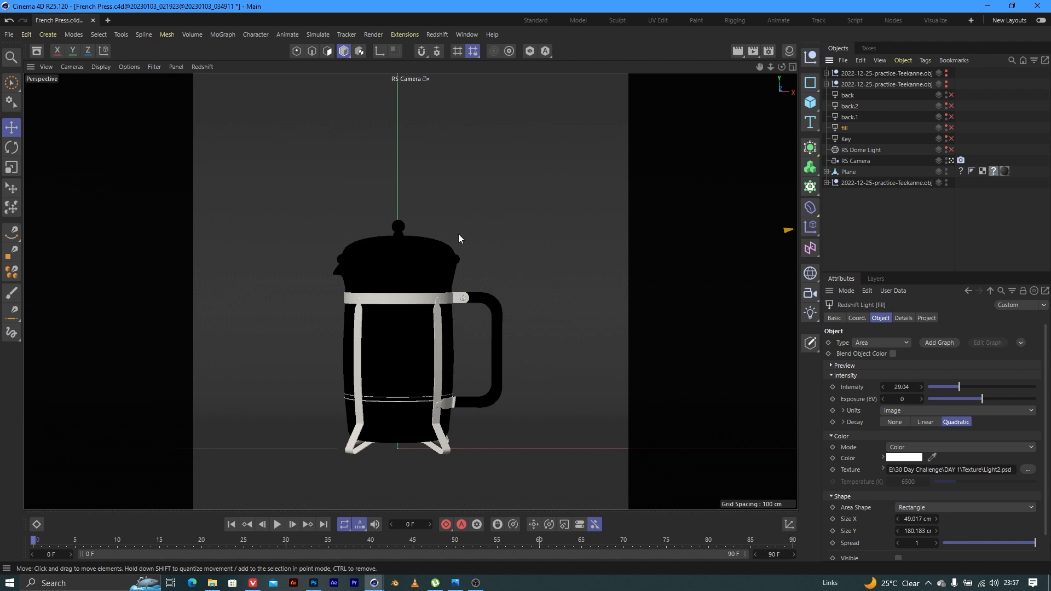
left_click(846, 139)
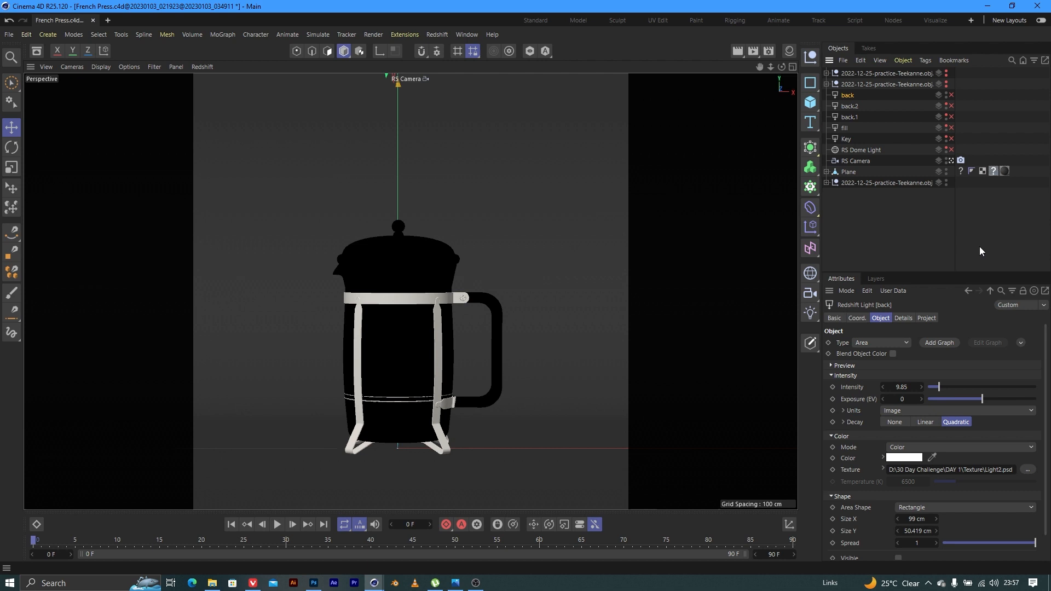
mouse_move(587, 160)
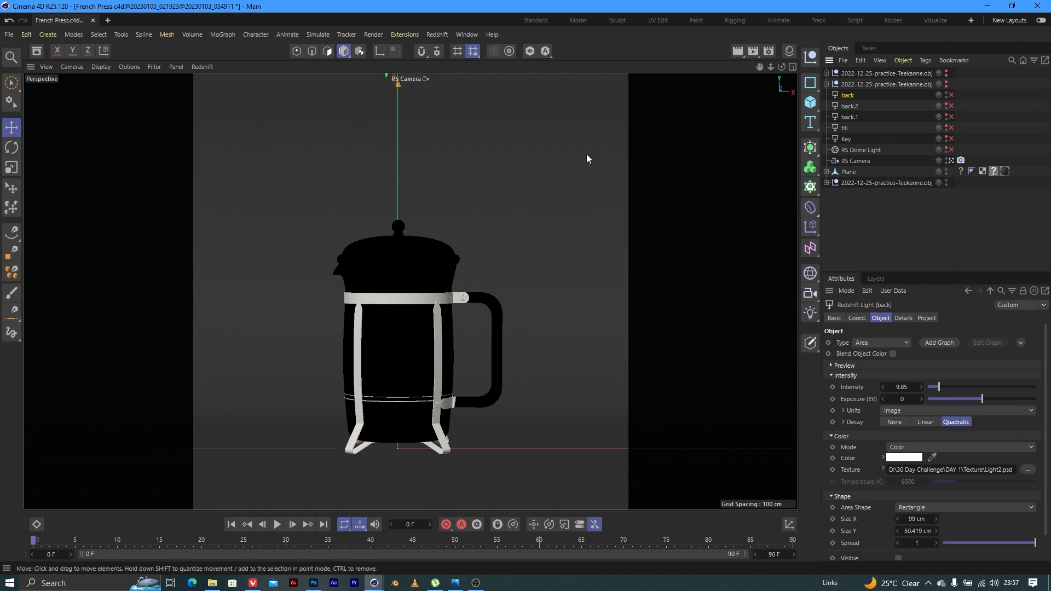
mouse_move(468, 123)
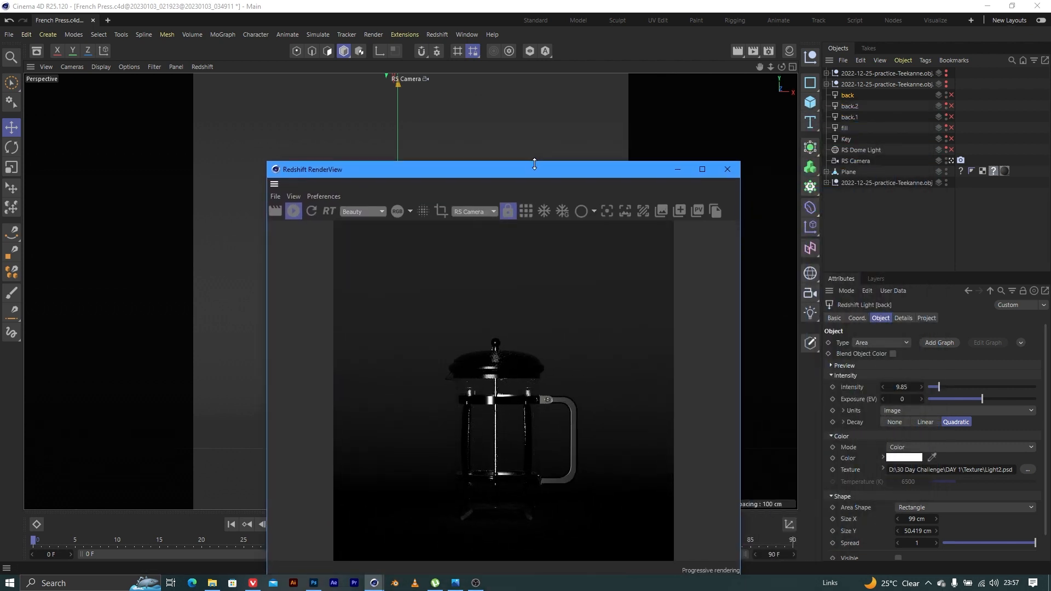
Move the RenderView window aside and show the RS Dome Light's settings with intensity 0
left_click_drag(533, 169, 649, 130)
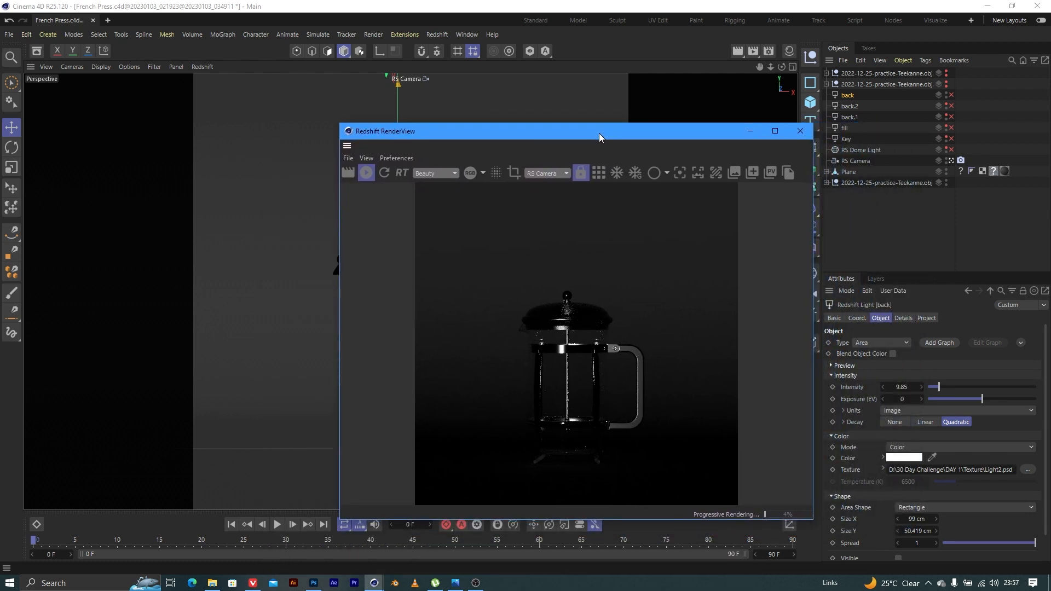
left_click_drag(599, 130, 584, 130)
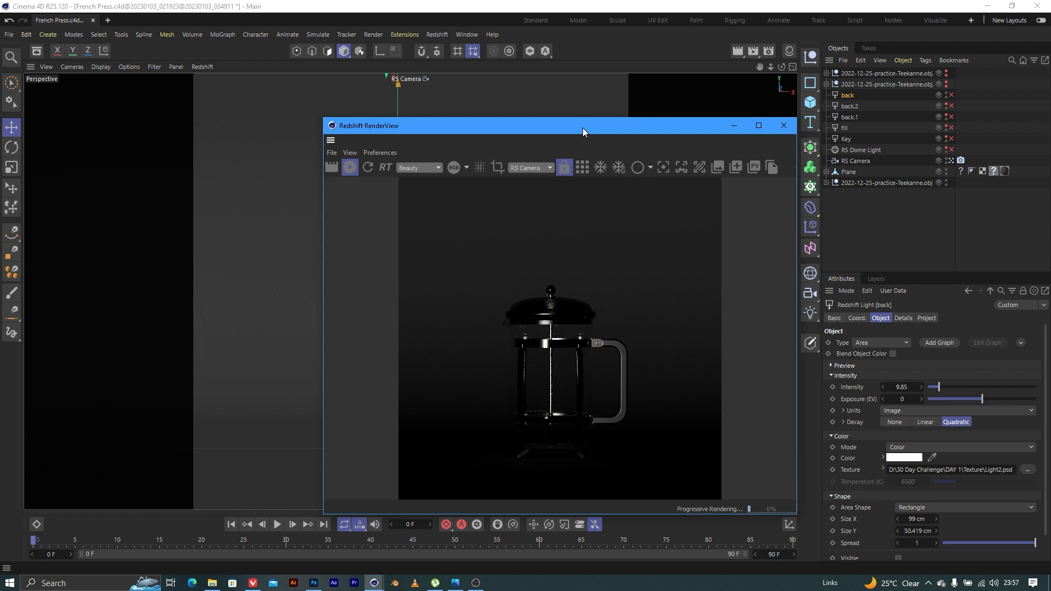
left_click(861, 148)
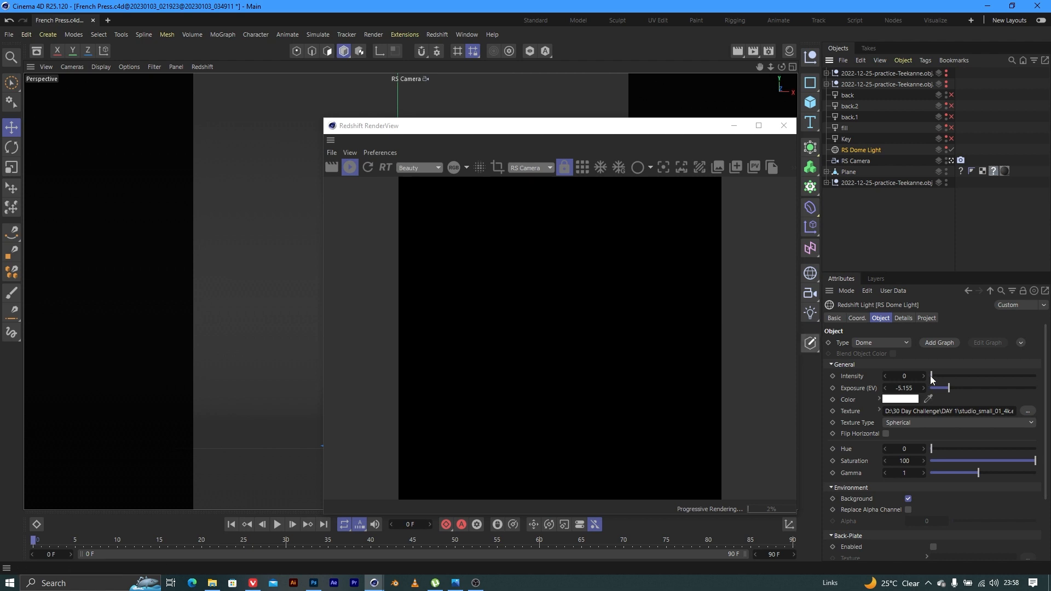
mouse_move(641, 138)
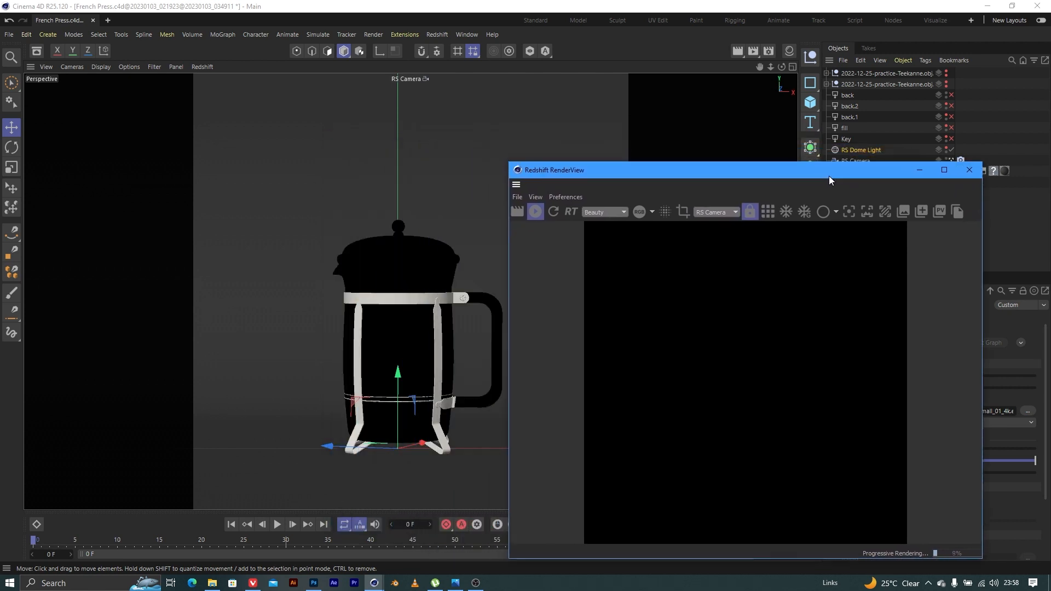
left_click_drag(830, 170, 811, 178)
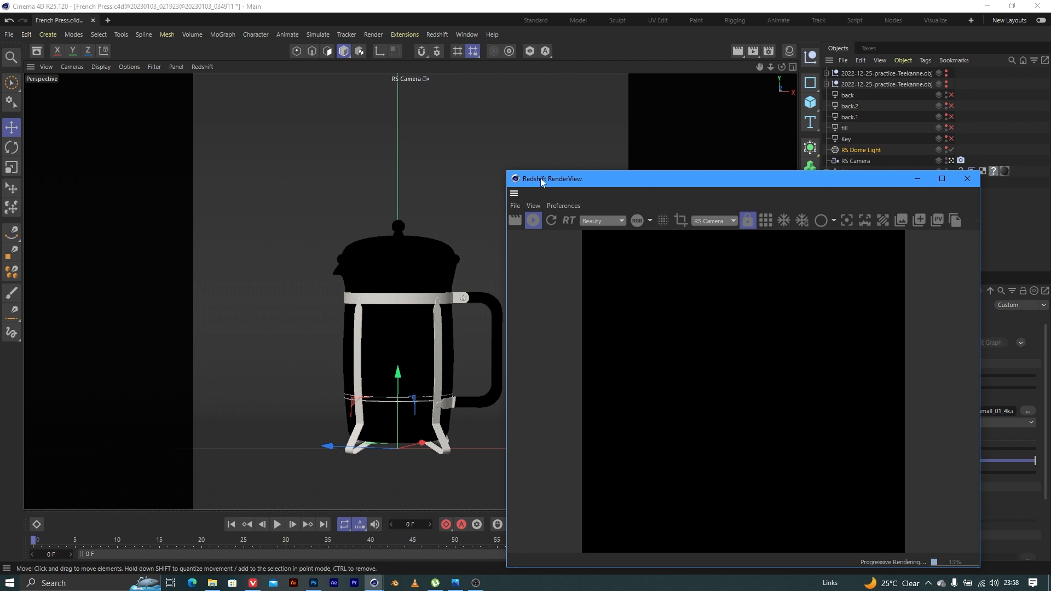
left_click_drag(539, 179, 701, 164)
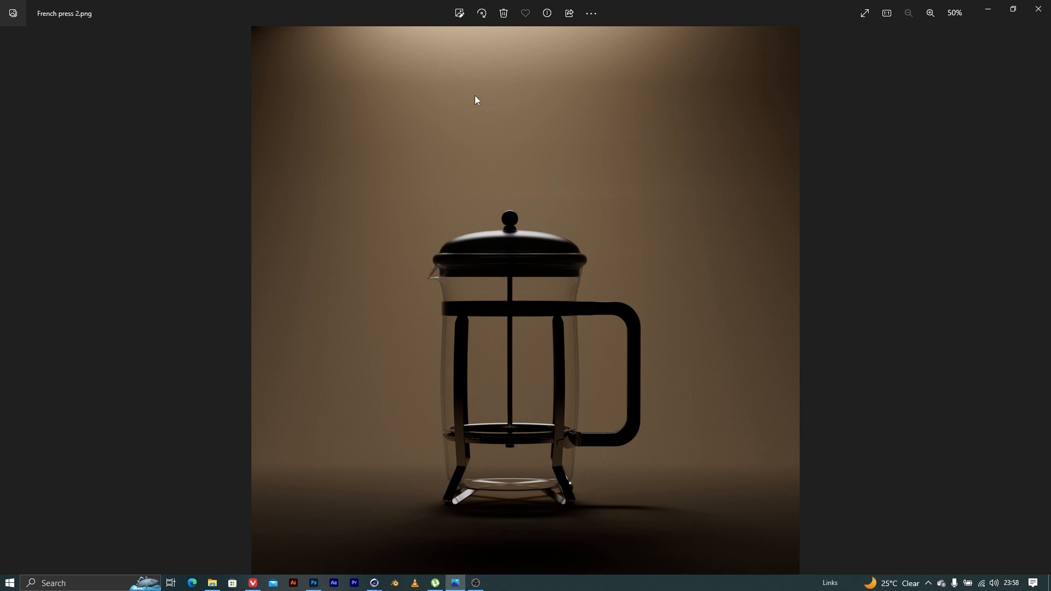
mouse_move(485, 90)
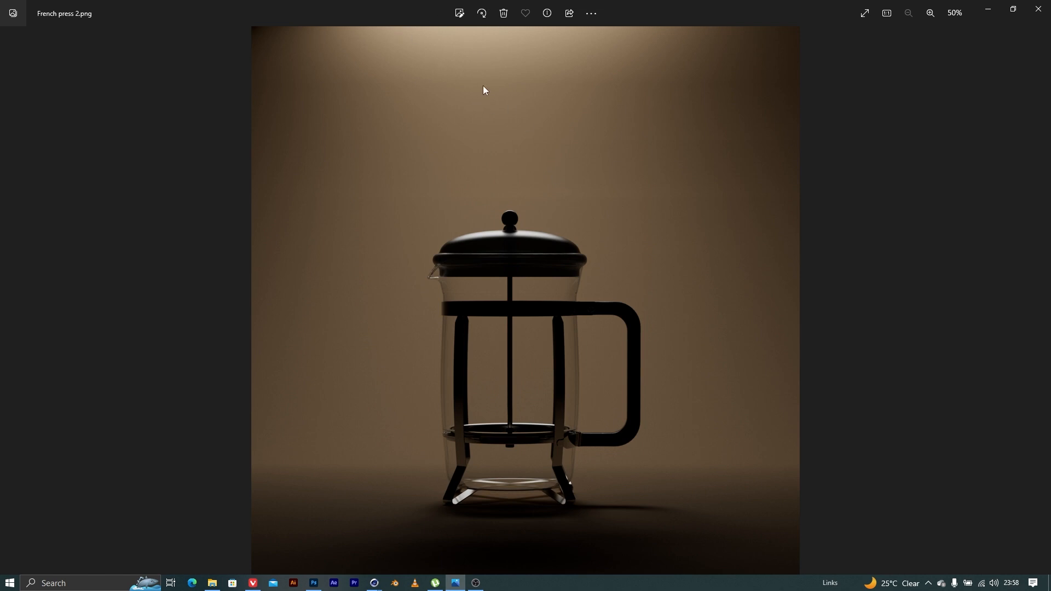
mouse_move(505, 141)
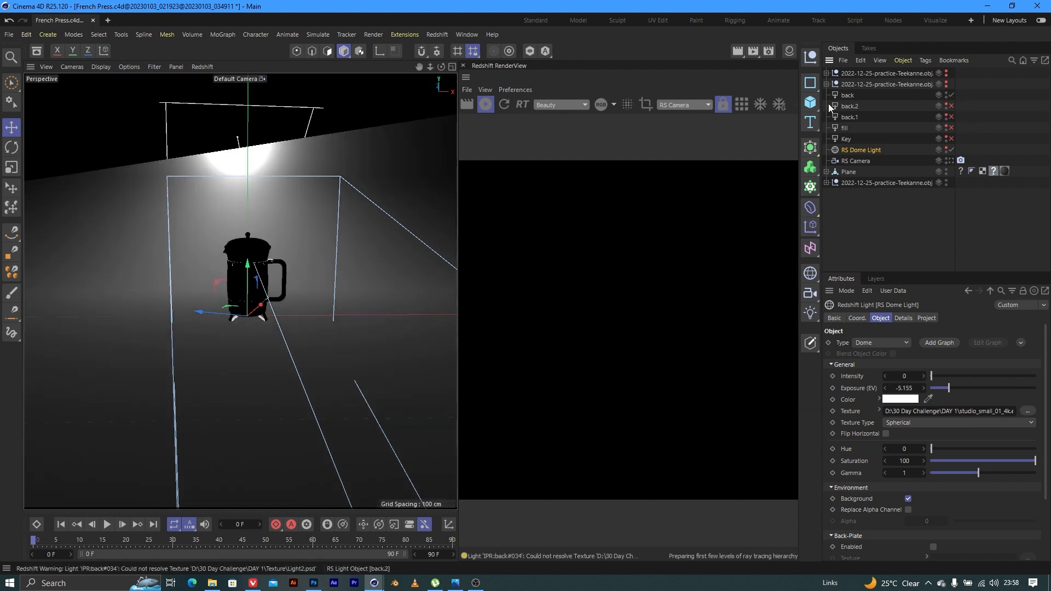
Select the back light and bring up the viewport's View menu
left_click(848, 94)
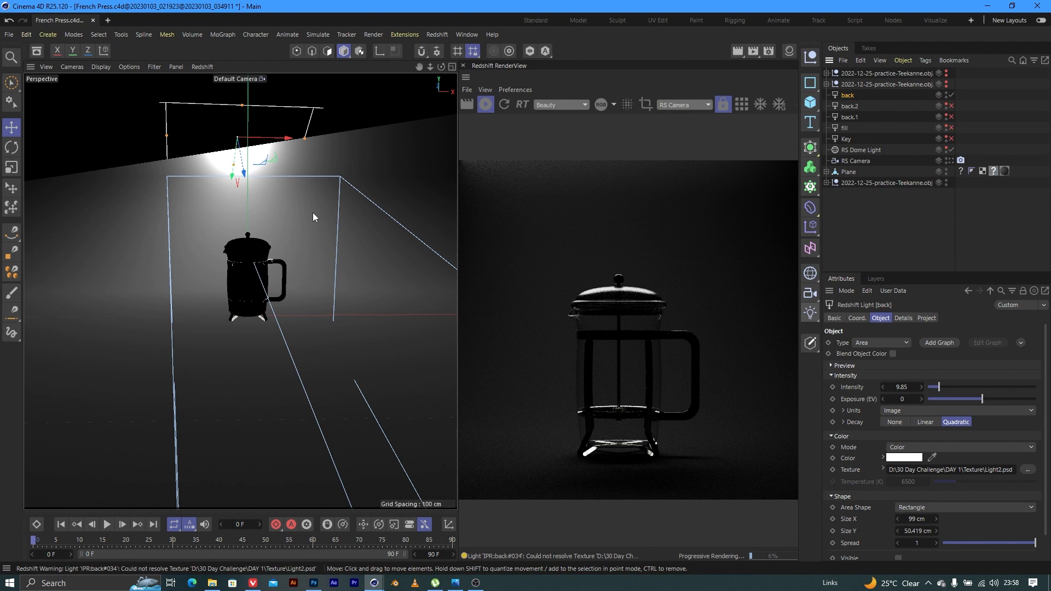
mouse_move(376, 180)
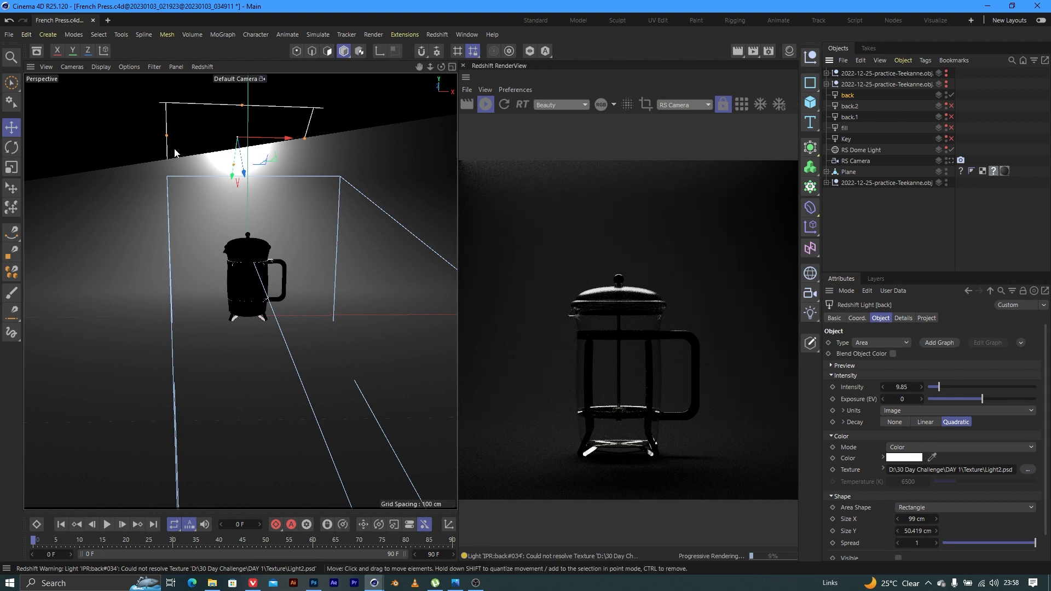
left_click(44, 67)
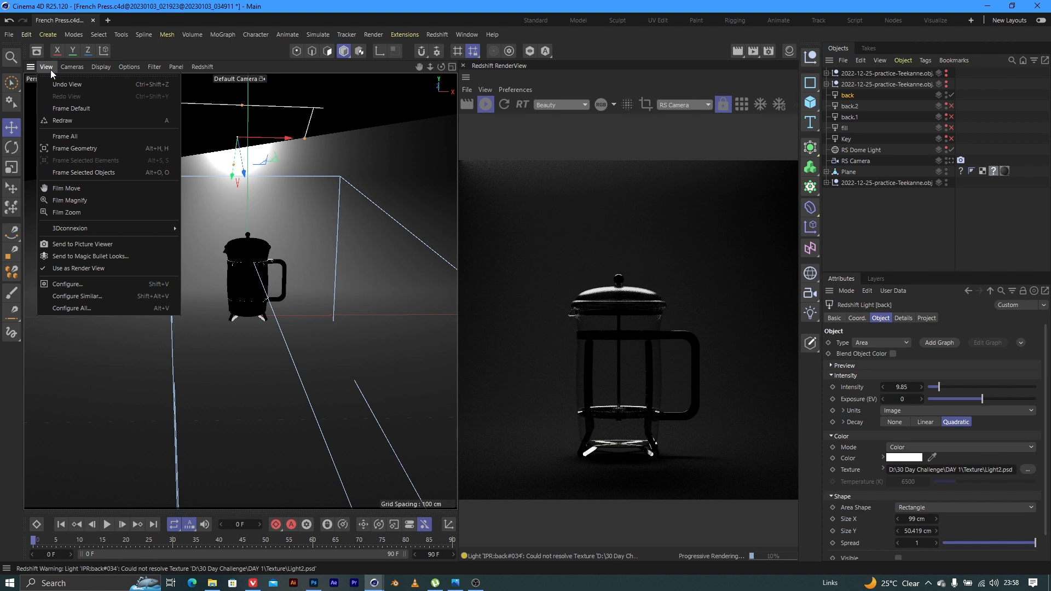
Look through the back area light in the viewport to check its aim at the press
left_click(72, 66)
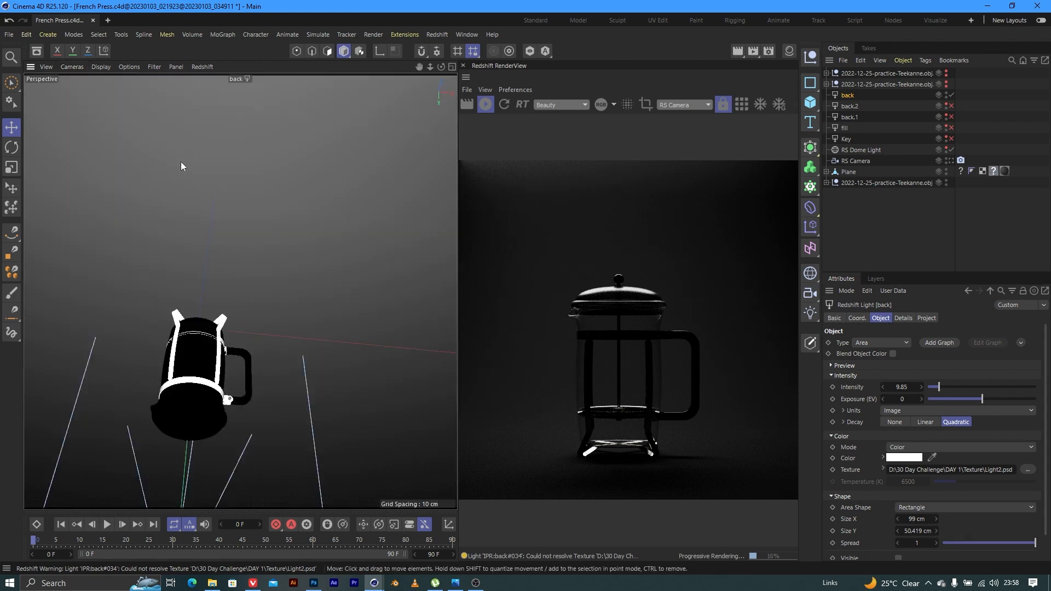
mouse_move(257, 231)
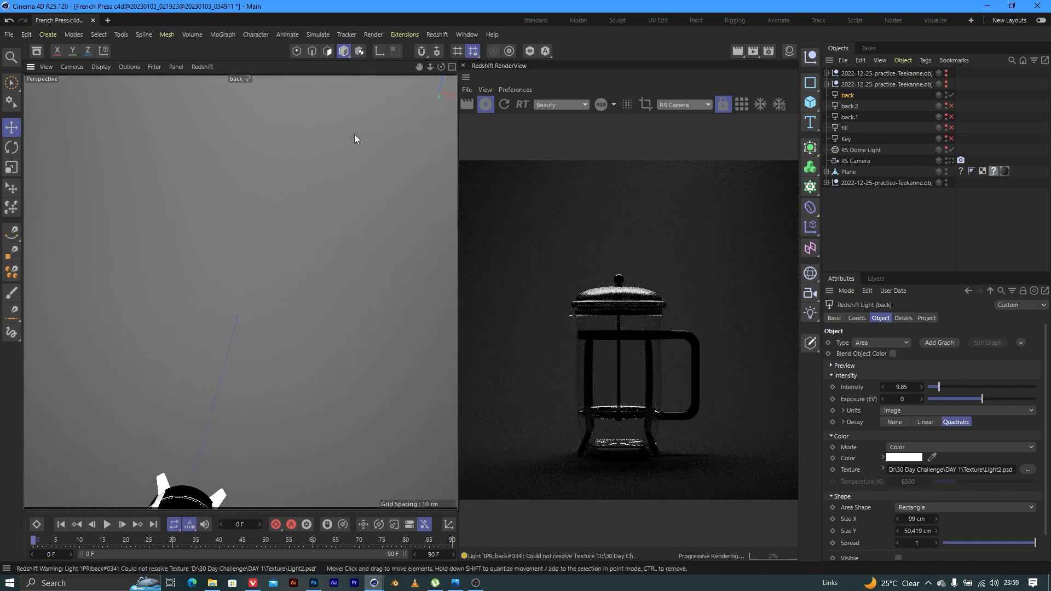
mouse_move(589, 334)
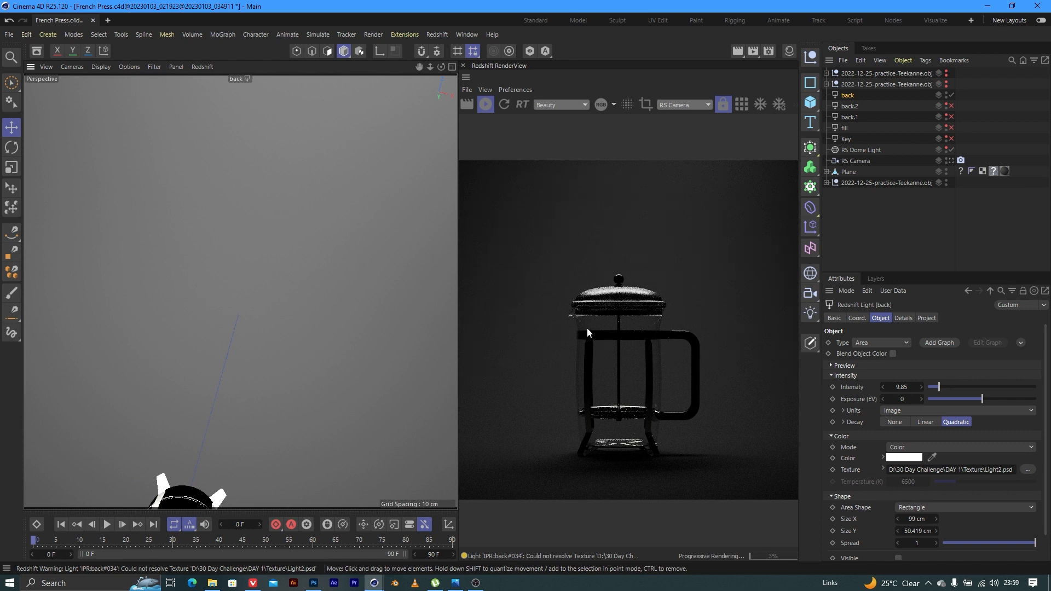
mouse_move(577, 367)
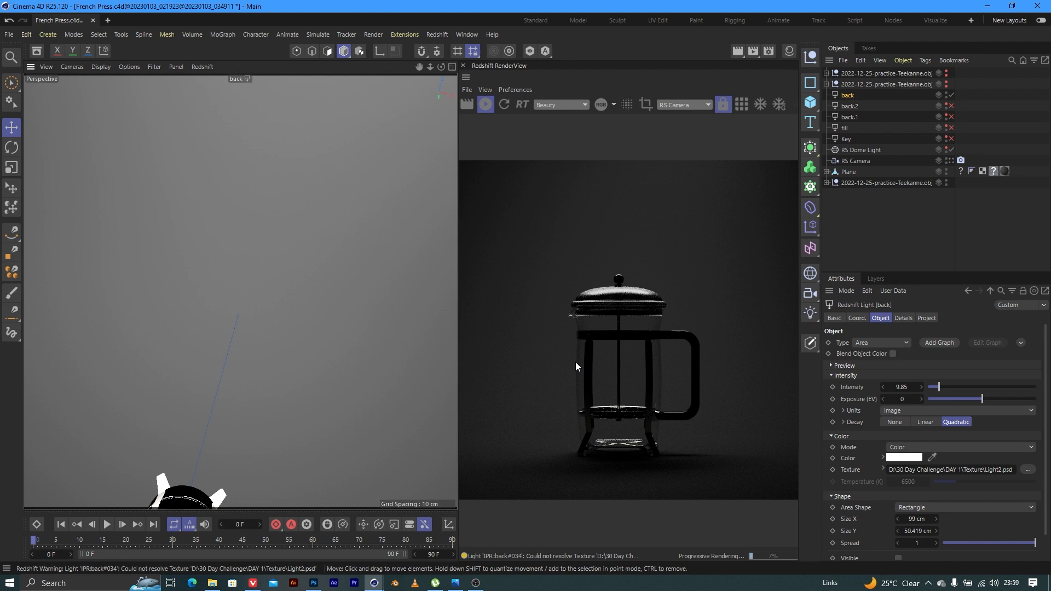
mouse_move(484, 214)
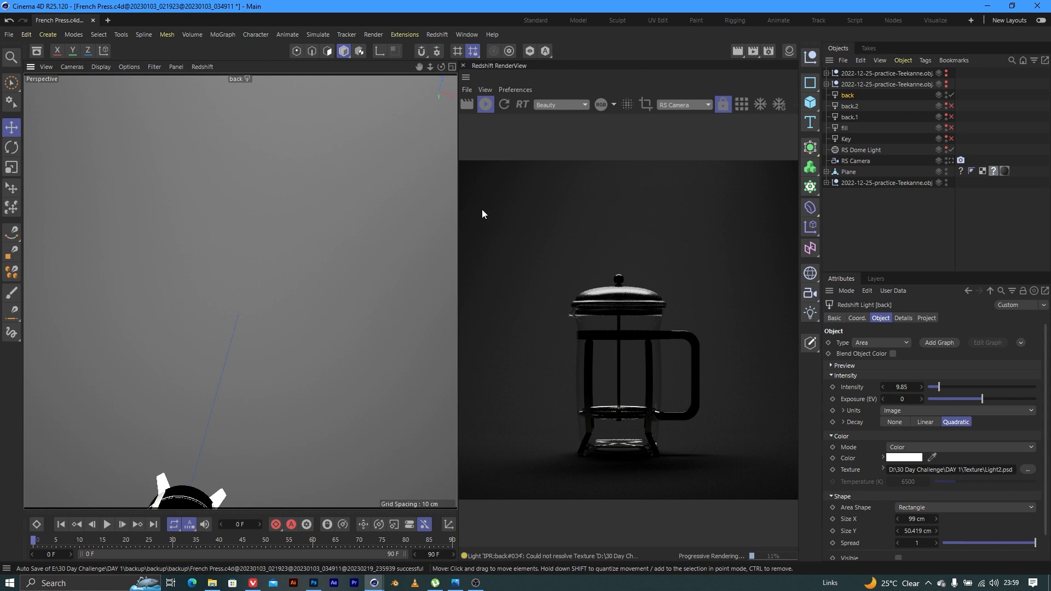
mouse_move(596, 277)
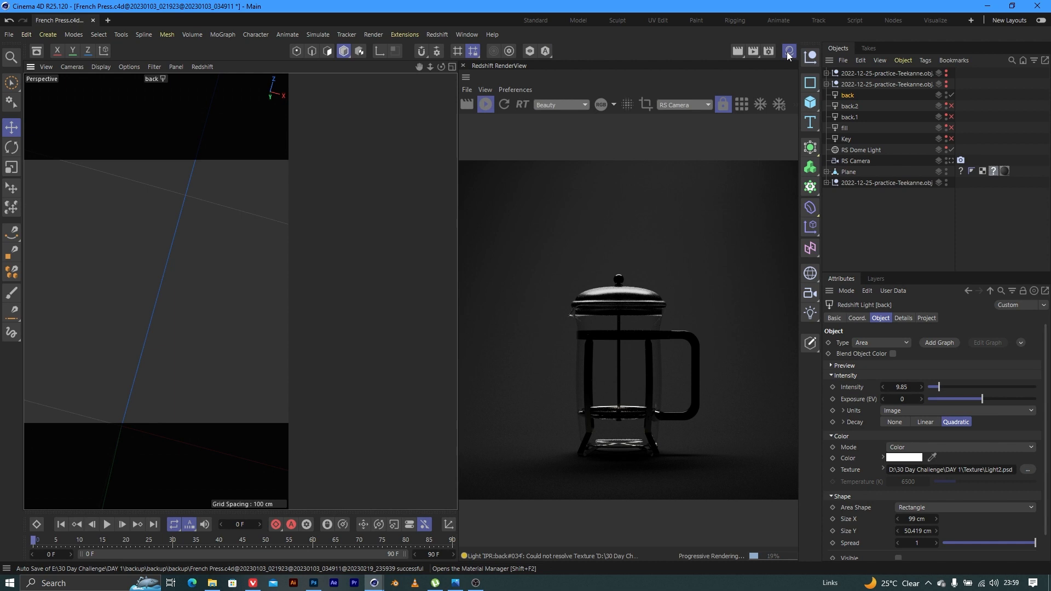
Tint the Back ground material's diffuse colour from gray toward a warm brown
left_click(788, 51)
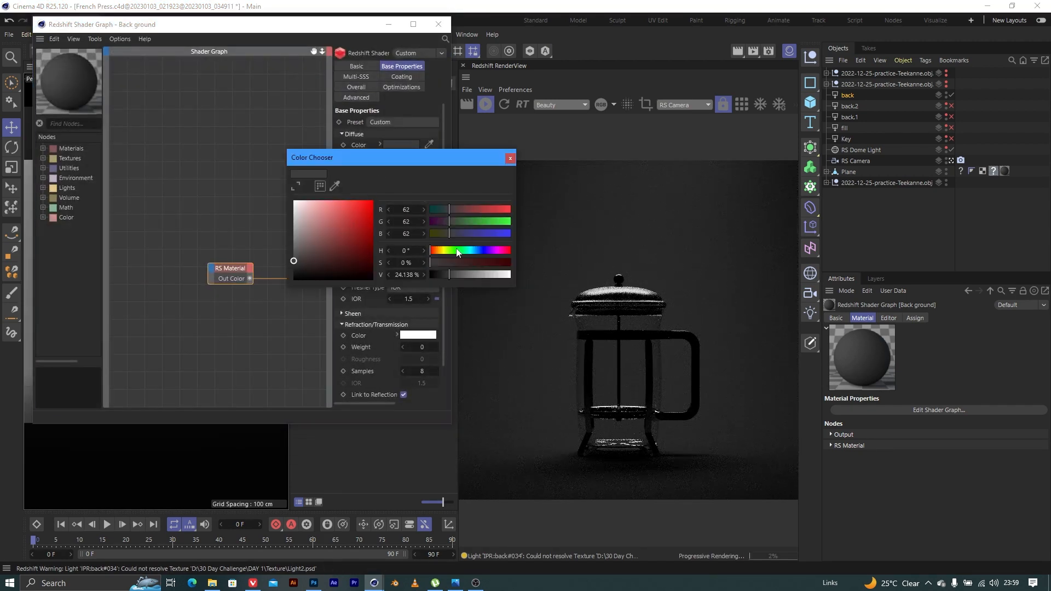
left_click_drag(456, 250, 437, 250)
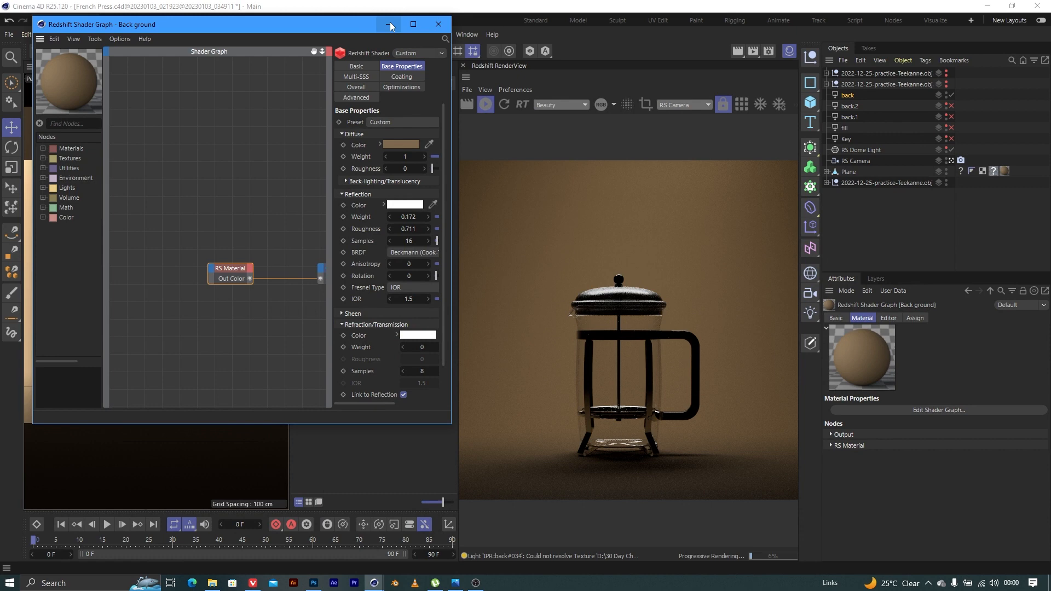
Put the Shader Graph away, look through the back light and swing it around the press
left_click(390, 24)
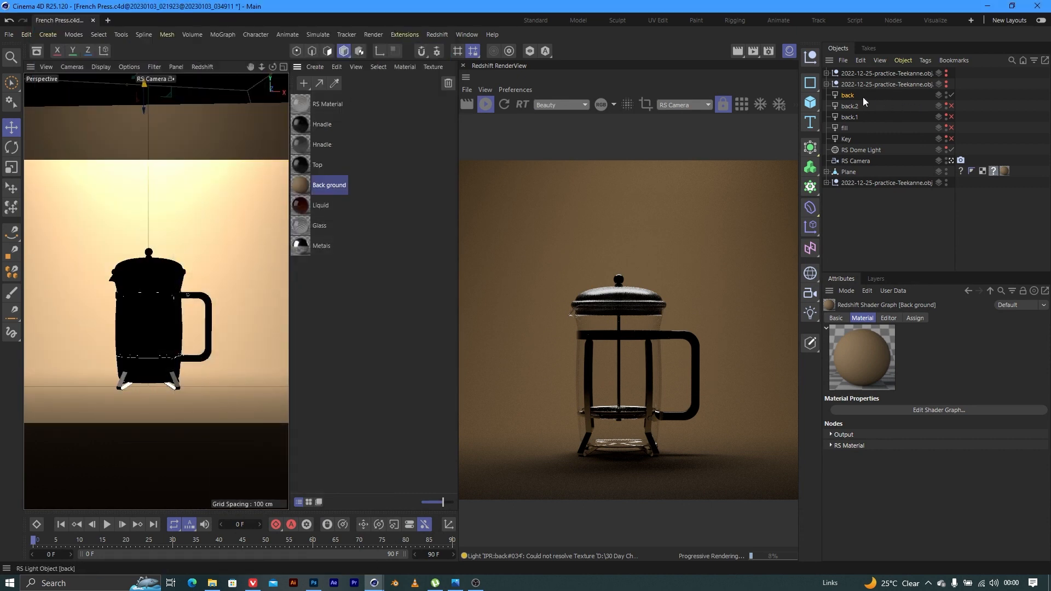
left_click(847, 94)
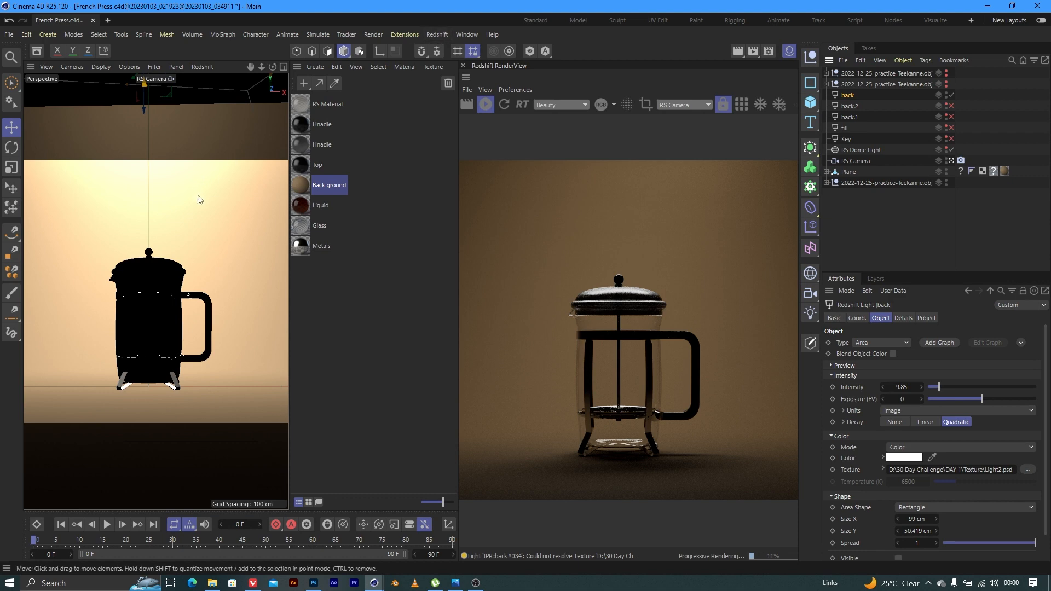
left_click(72, 66)
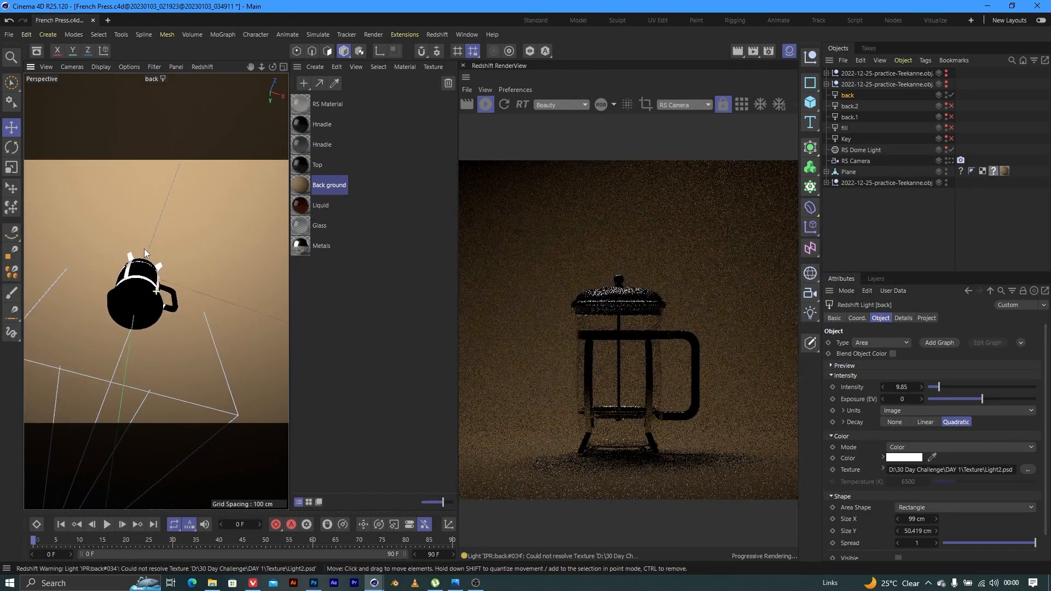
left_click_drag(145, 269, 134, 389)
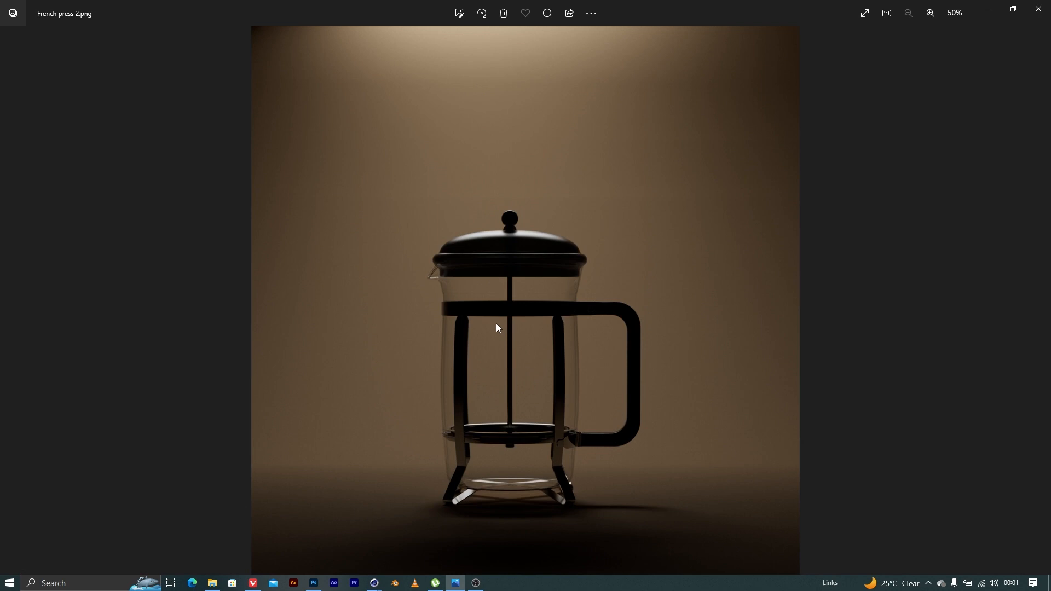
View the gray-backdrop French press 3.png, then return to Cinema 4D showing the key light (intensity 60)
key("Right")
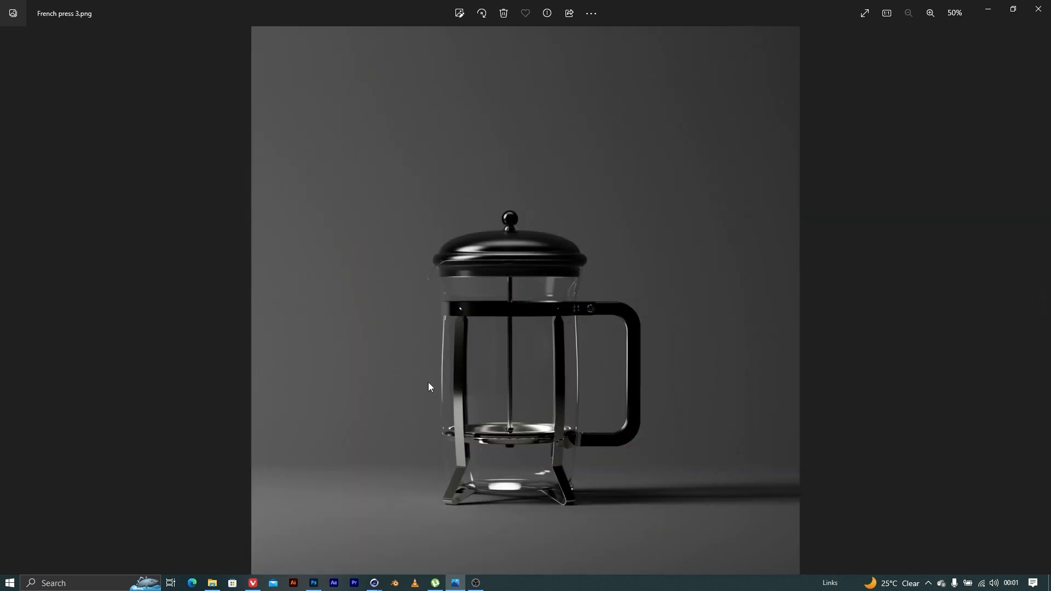
mouse_move(987, 4)
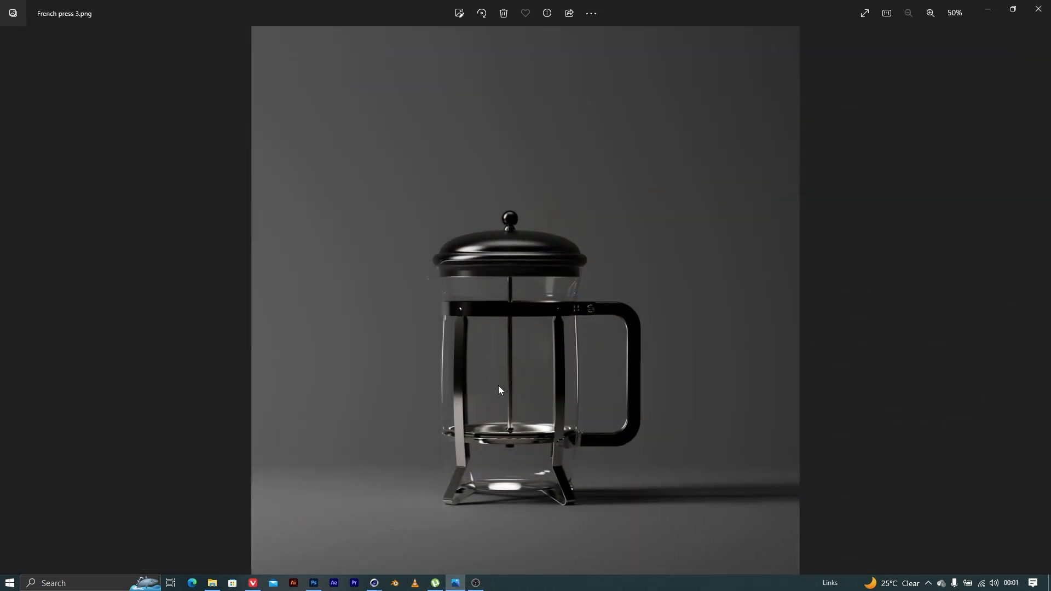
mouse_move(313, 203)
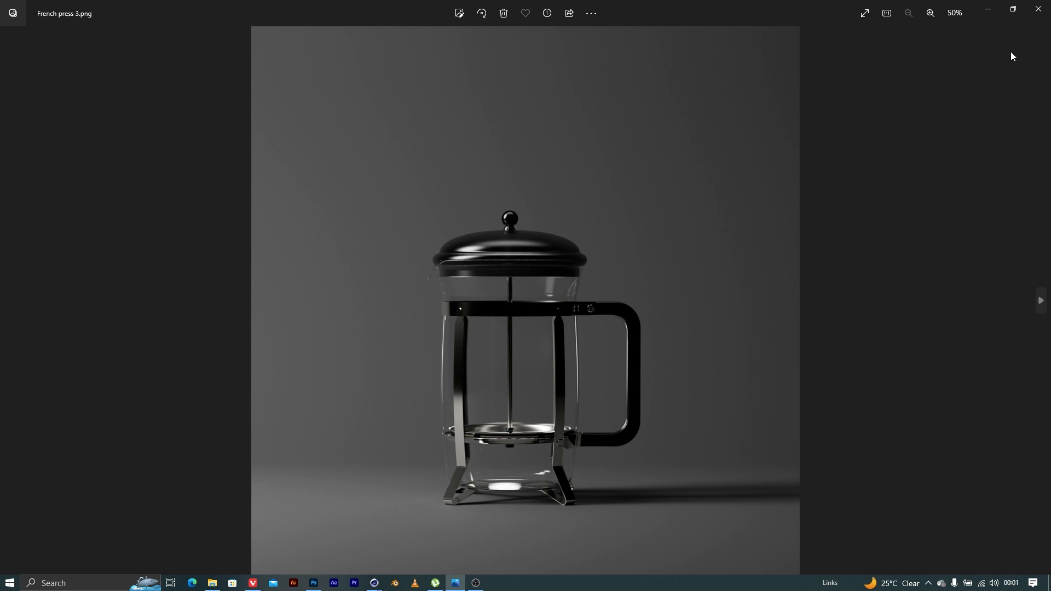
mouse_move(488, 503)
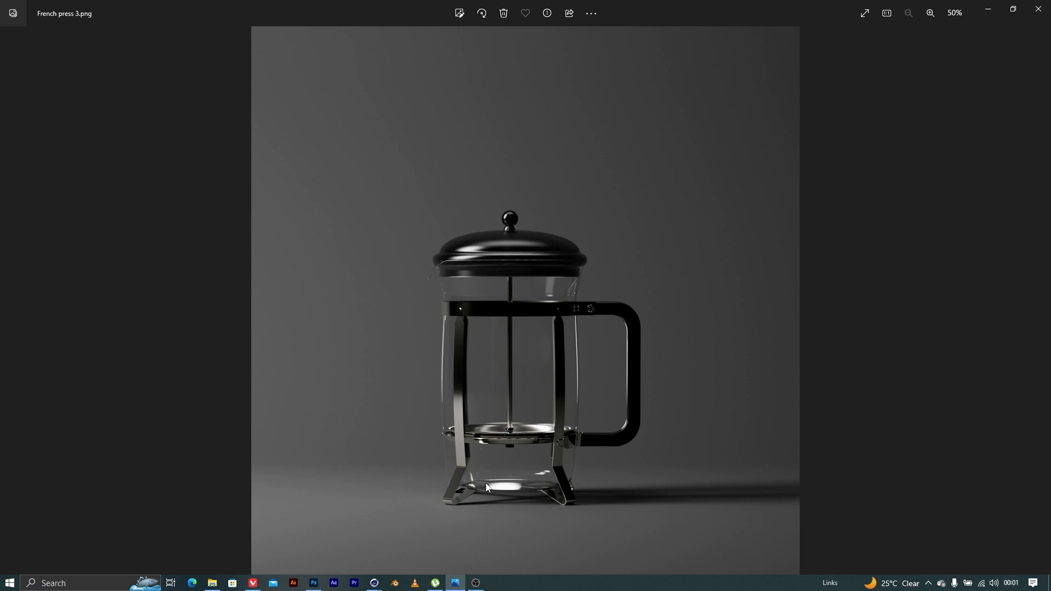
mouse_move(1012, 10)
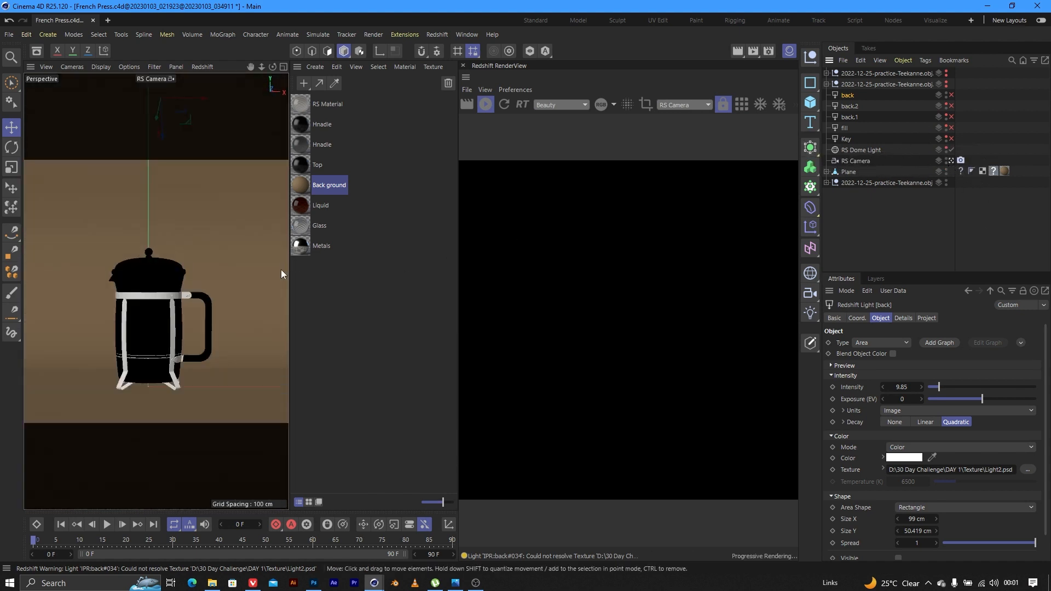
left_click(845, 139)
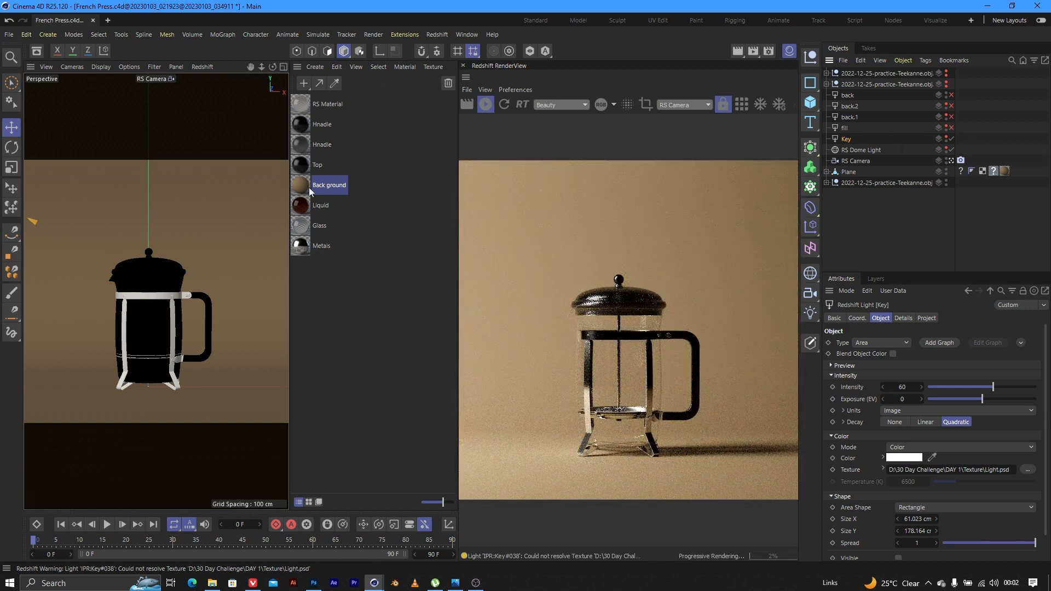
Set the Back ground material's diffuse colour to neutral gray 62/62/62
double_click(300, 184)
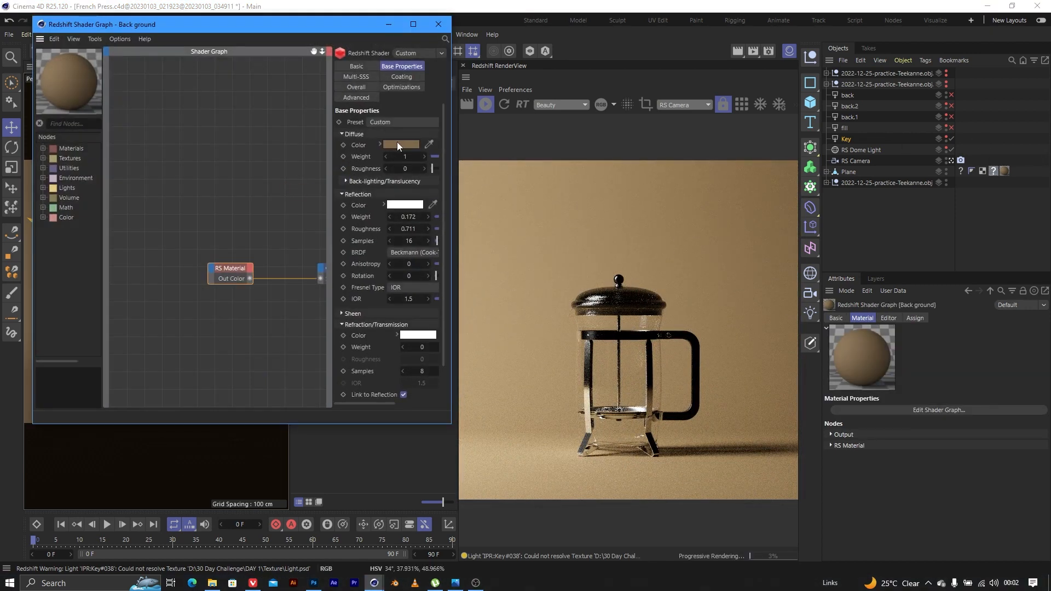
left_click(401, 144)
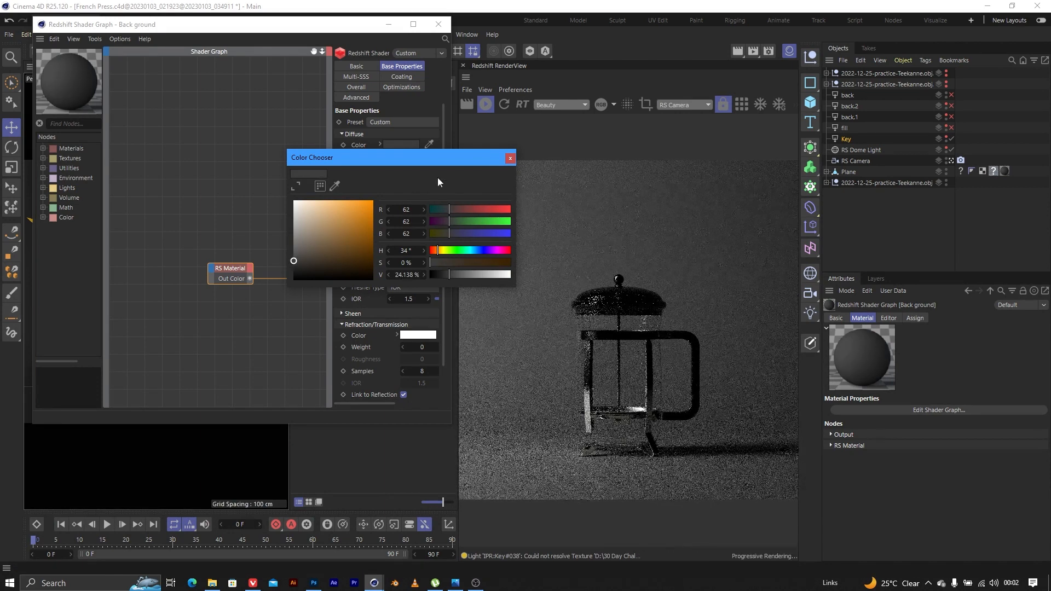
left_click(510, 157)
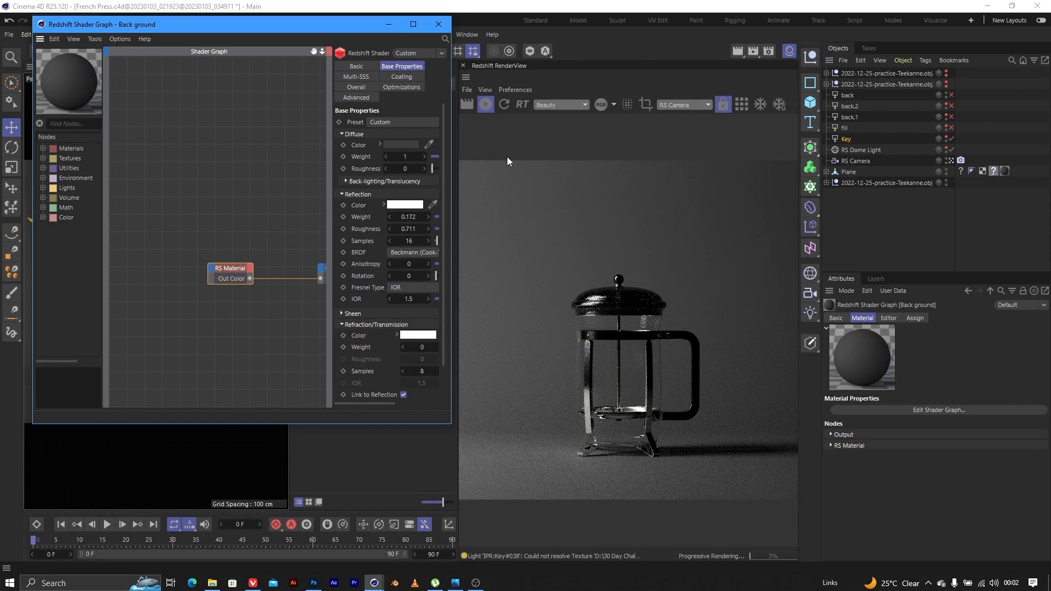
mouse_move(630, 133)
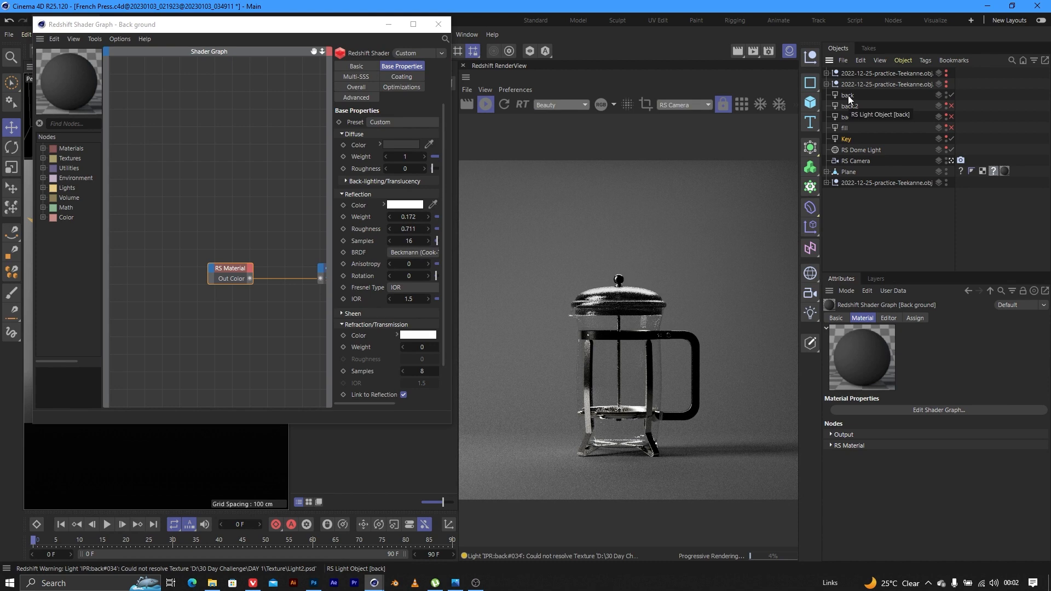
Lower the back light's Exposure (EV) to about -2.677
left_click(848, 94)
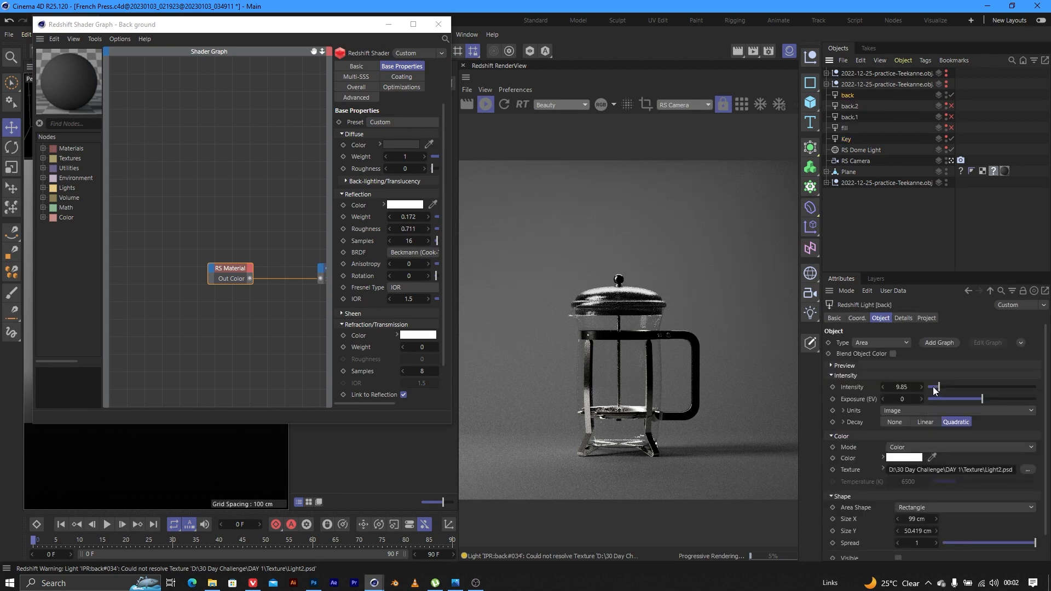
left_click_drag(975, 398, 945, 398)
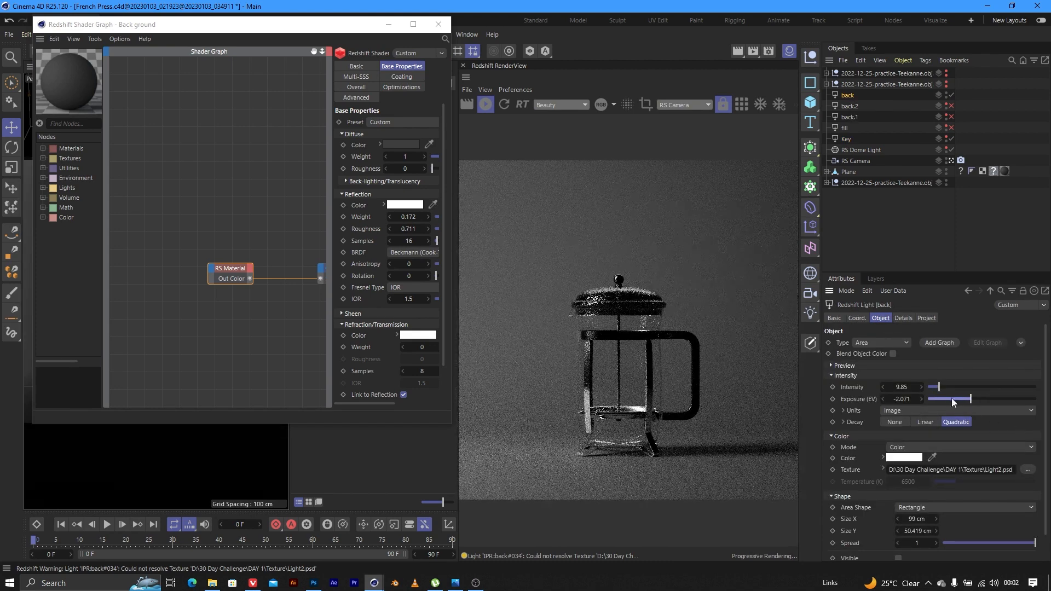
left_click_drag(951, 398, 962, 398)
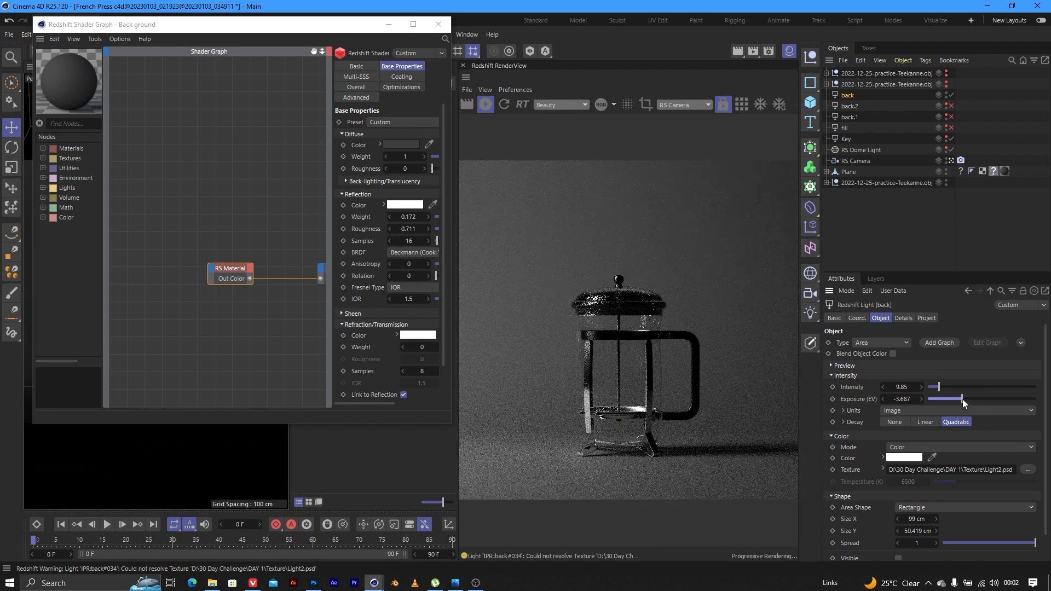
left_click_drag(962, 398, 967, 398)
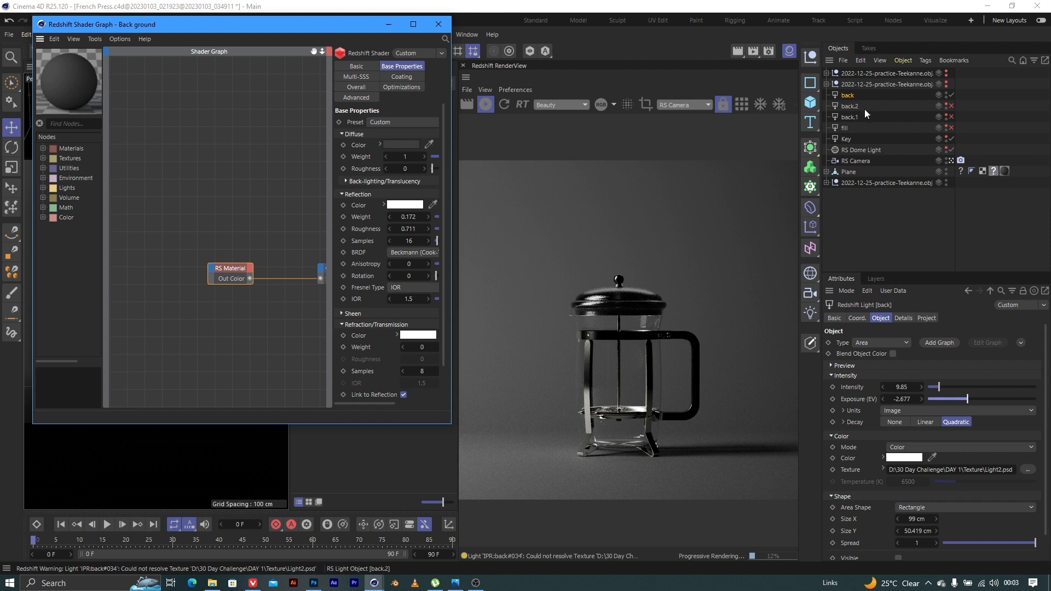
mouse_move(870, 134)
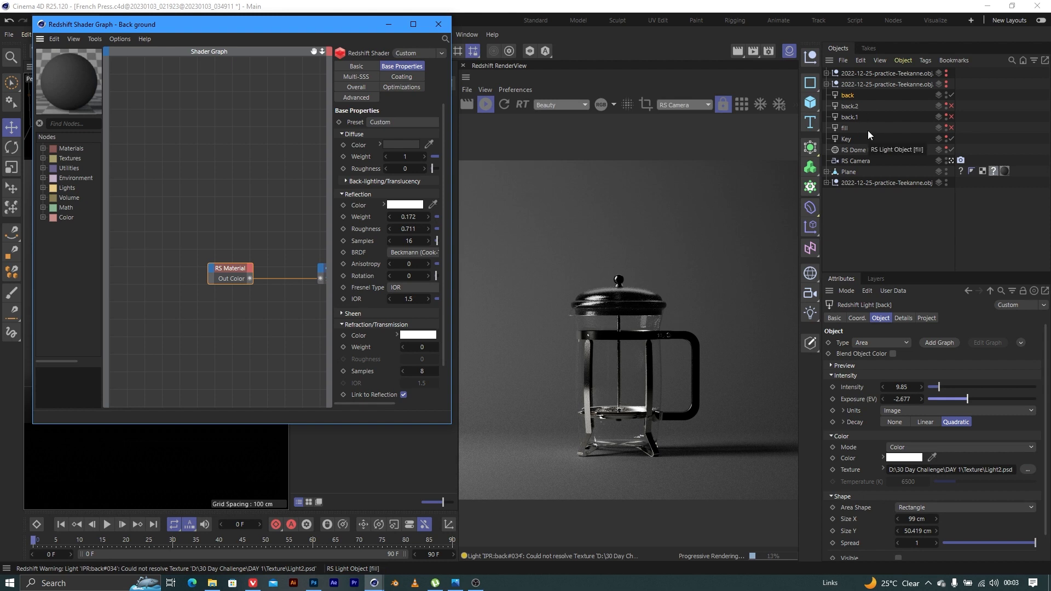
Check the key light, toggle the fill light's render visibility and enter 0 for its value
left_click(847, 139)
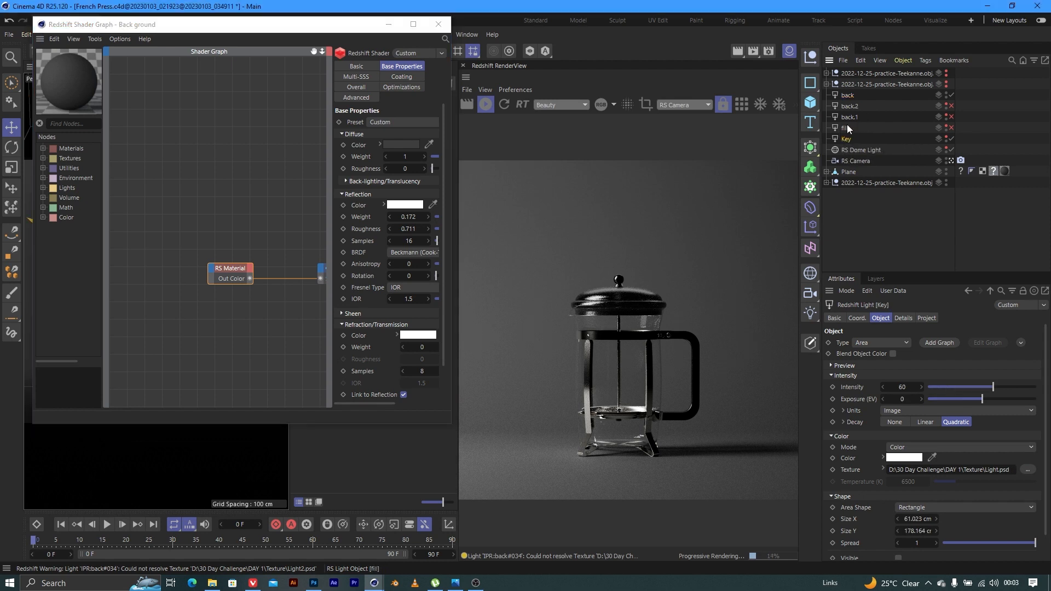
left_click(843, 127)
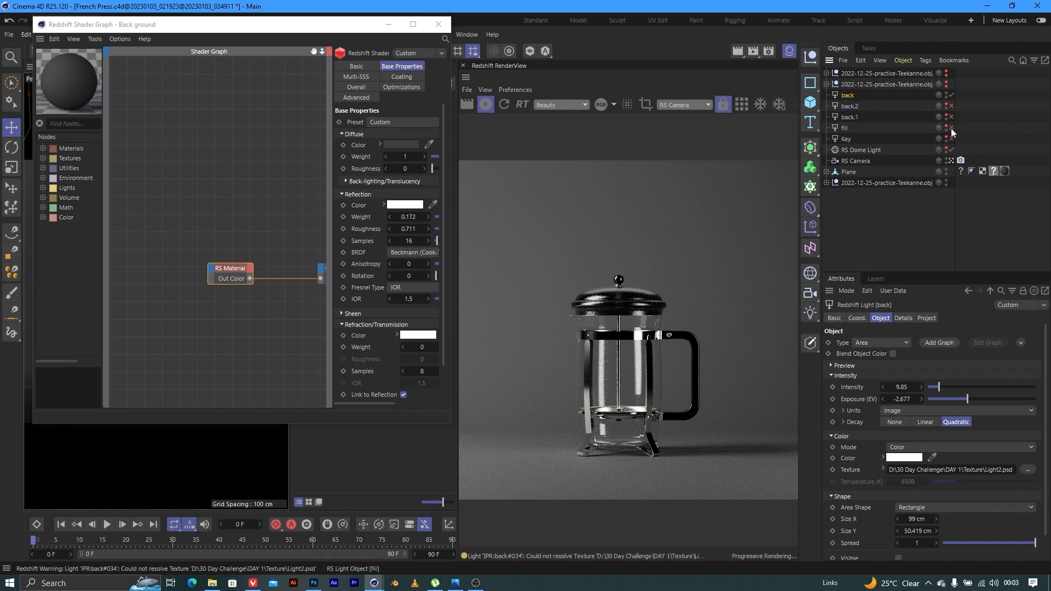
left_click(952, 127)
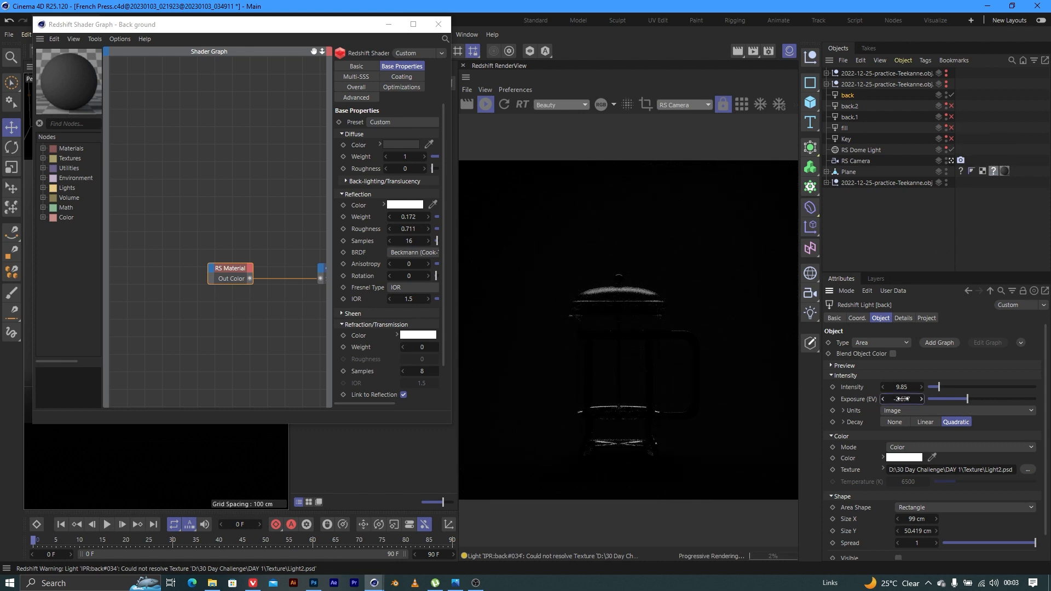
type("0")
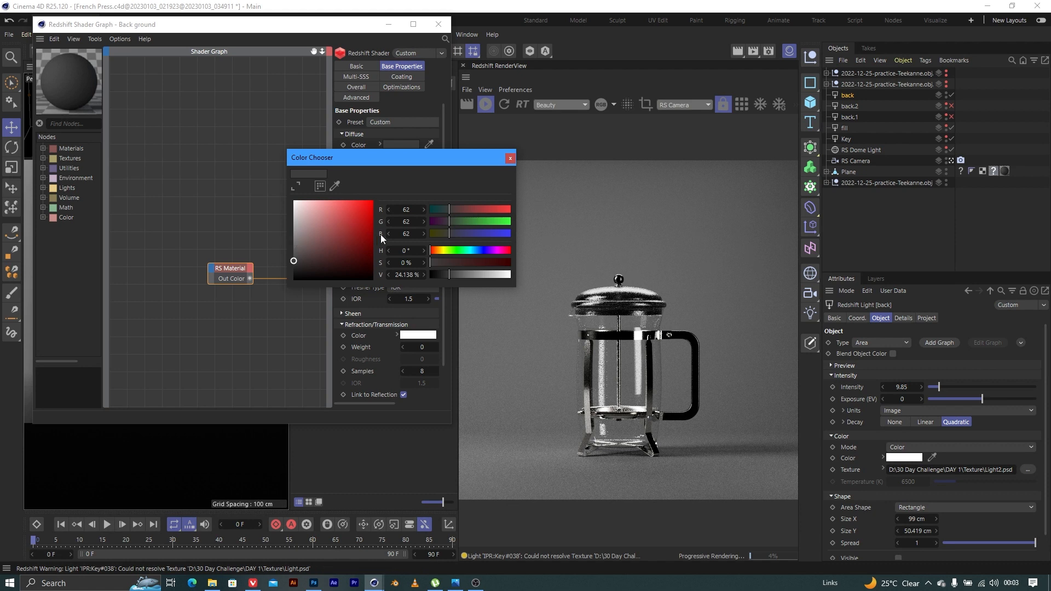
Set hue to about 34° and try muted tan shades, darkening the value
left_click(442, 249)
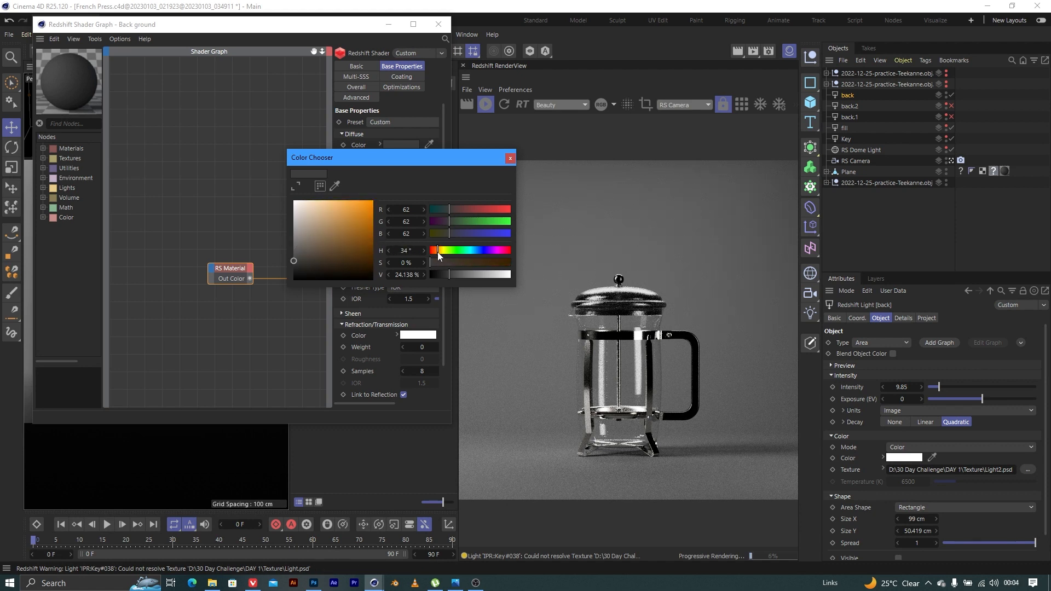
left_click(327, 232)
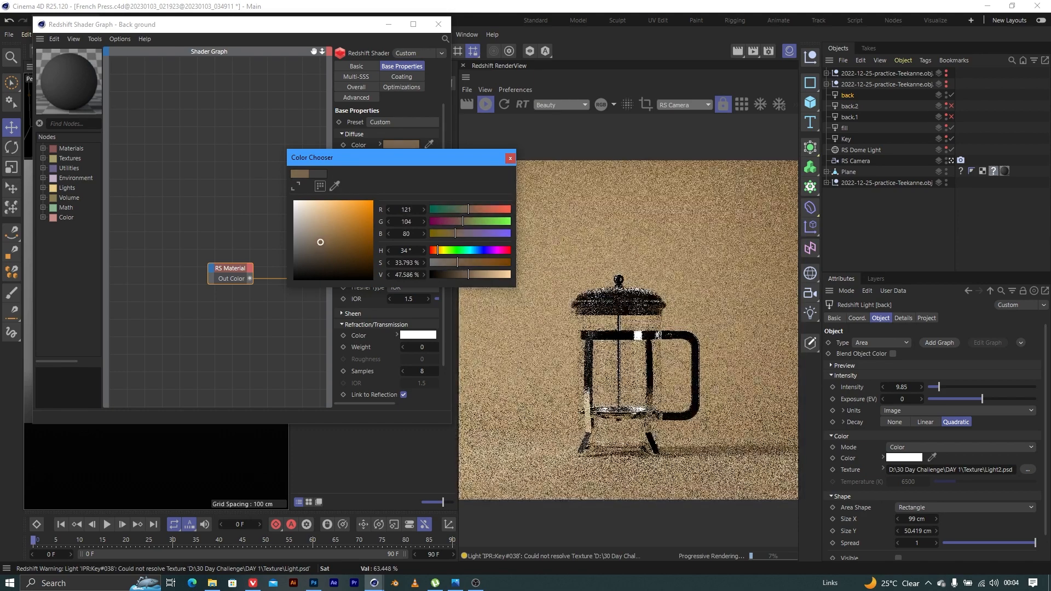
left_click(321, 239)
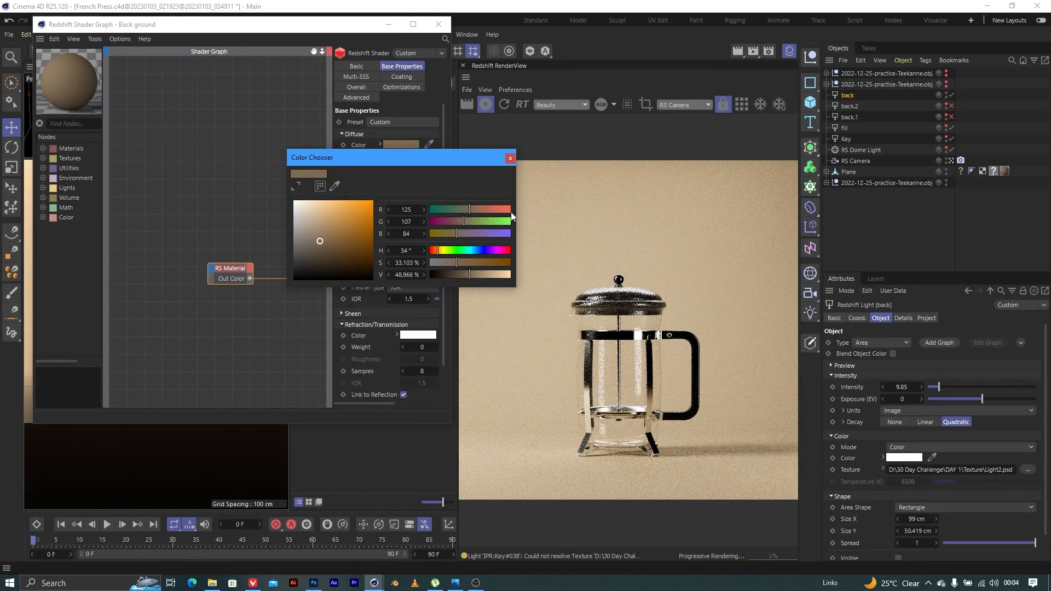
left_click_drag(483, 275, 459, 275)
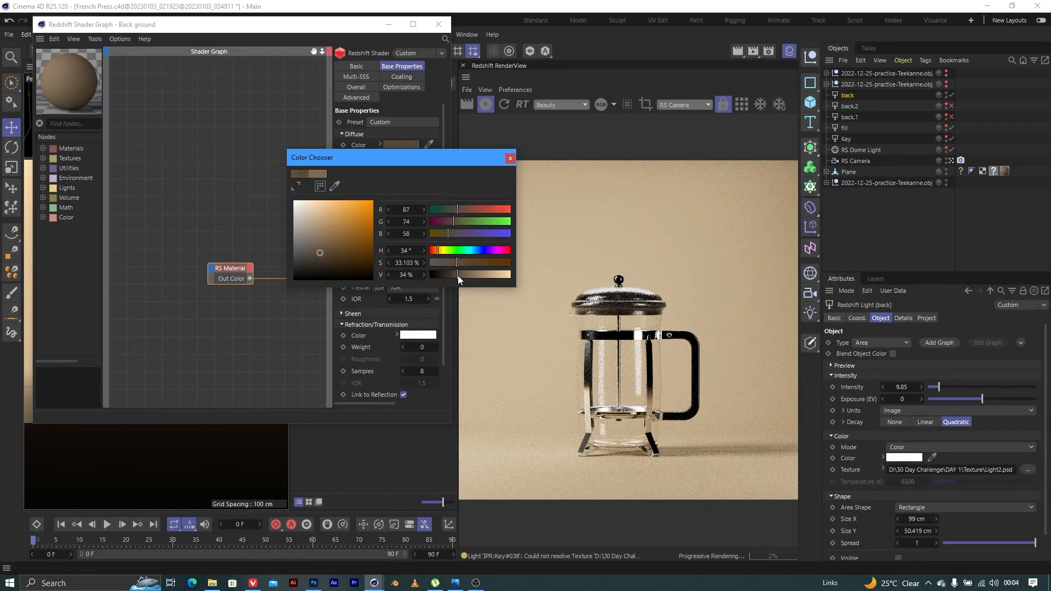
left_click_drag(480, 274, 445, 274)
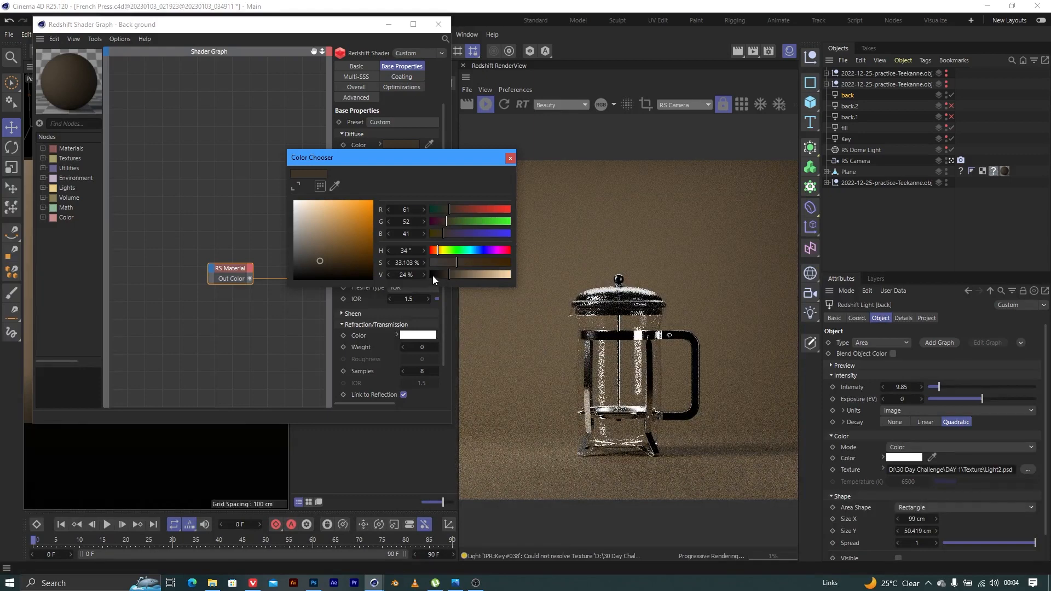
Drain saturation to leave a near-neutral dark gray around RGB 47/47/46
left_click(333, 265)
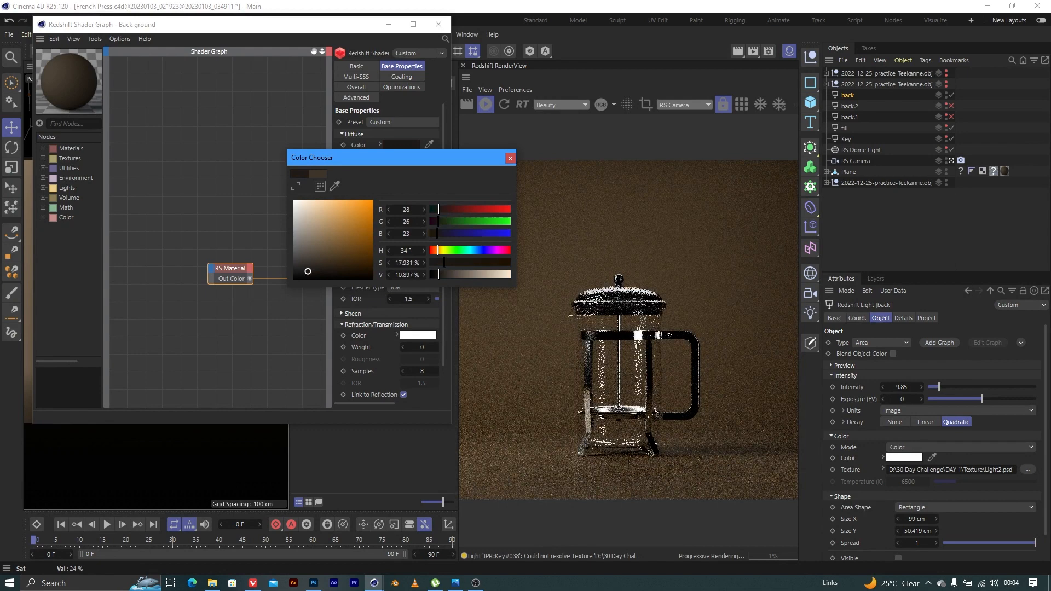
left_click_drag(307, 271, 295, 267)
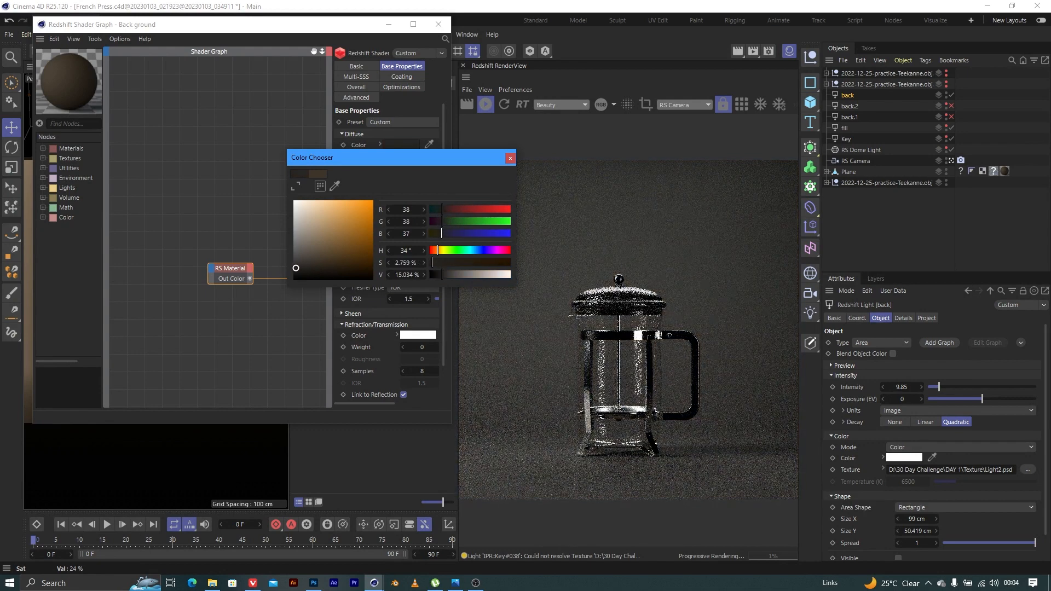
left_click_drag(295, 268, 298, 264)
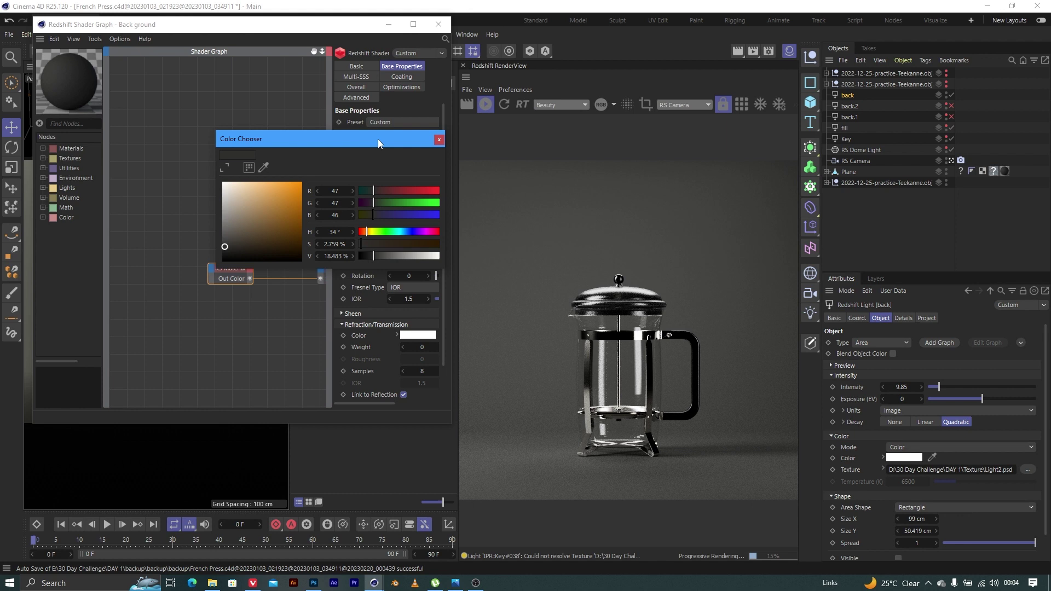
mouse_move(441, 141)
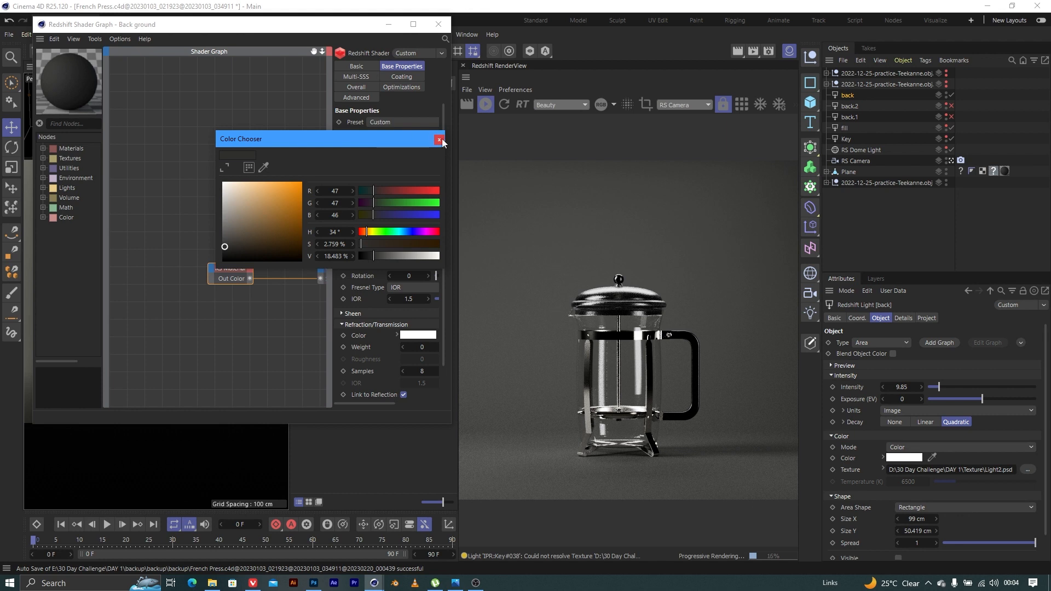
Dismiss the Color Chooser, select the fill light and cancel its texture browser, clearing the path
left_click(438, 139)
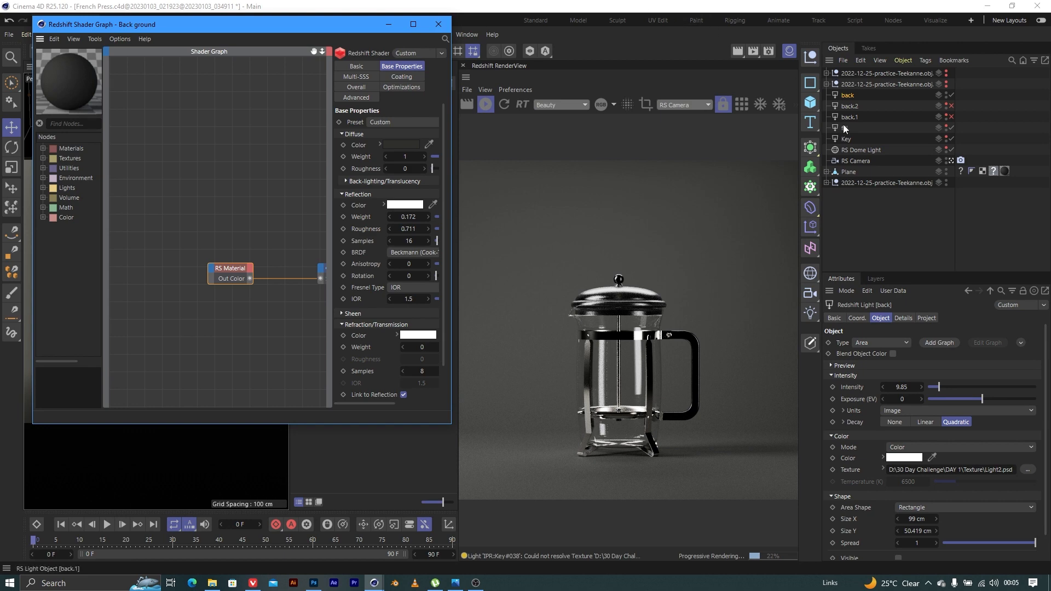
left_click(846, 127)
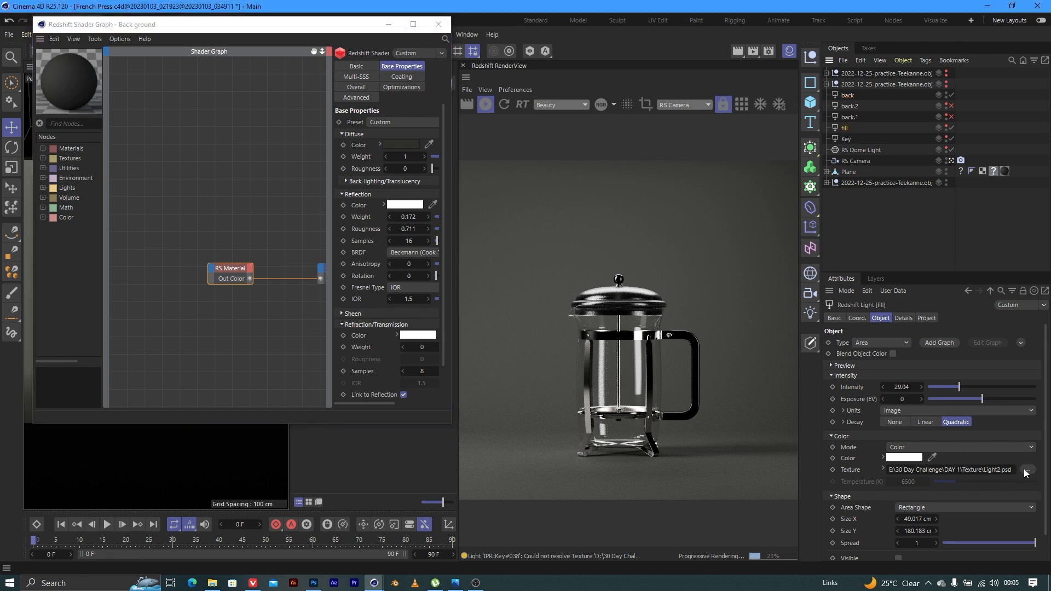
left_click(1027, 470)
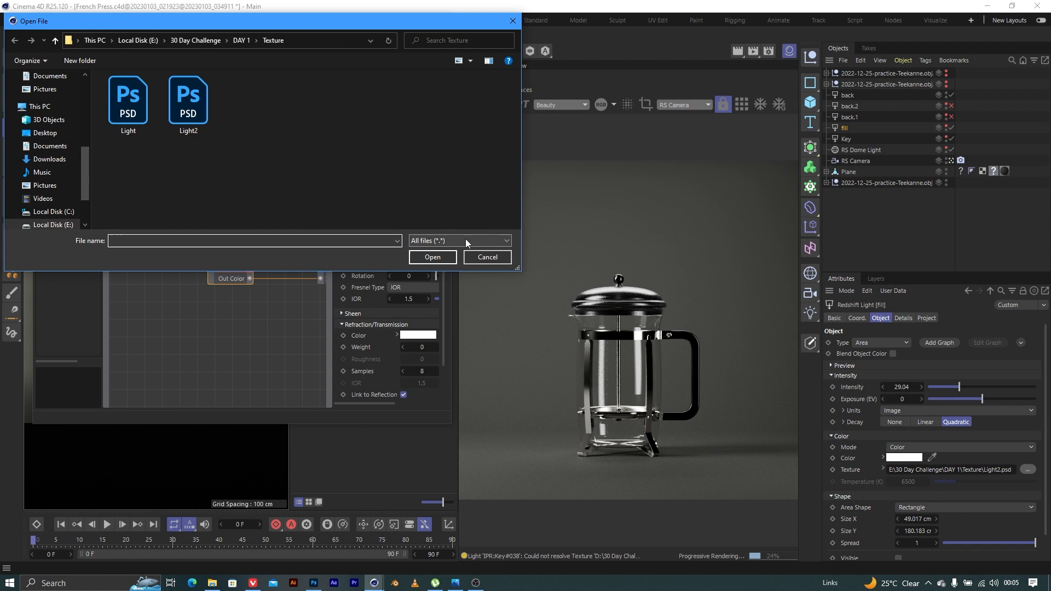
left_click(488, 257)
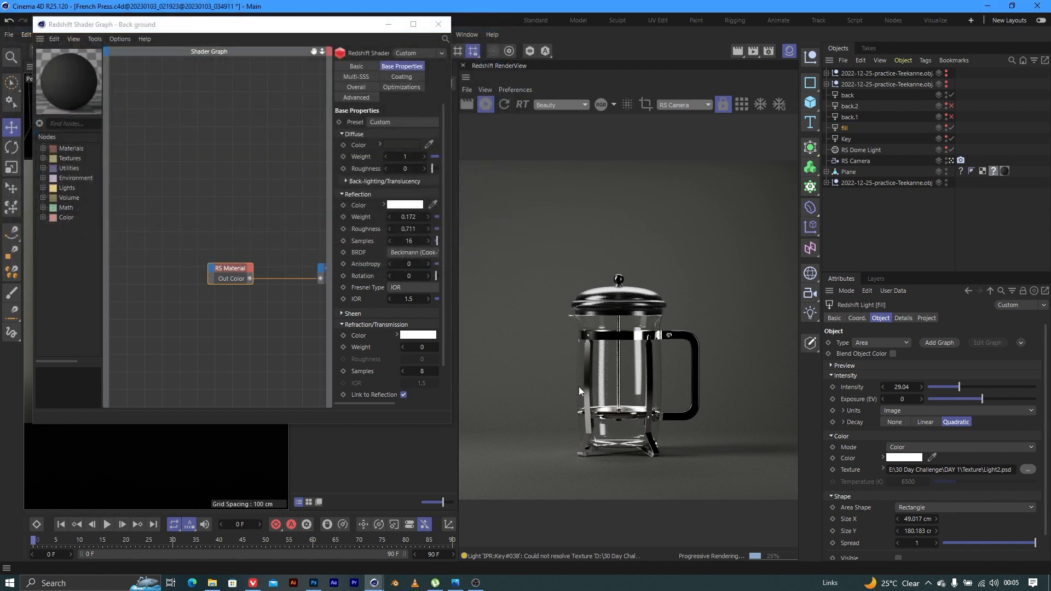
mouse_move(631, 356)
type("0")
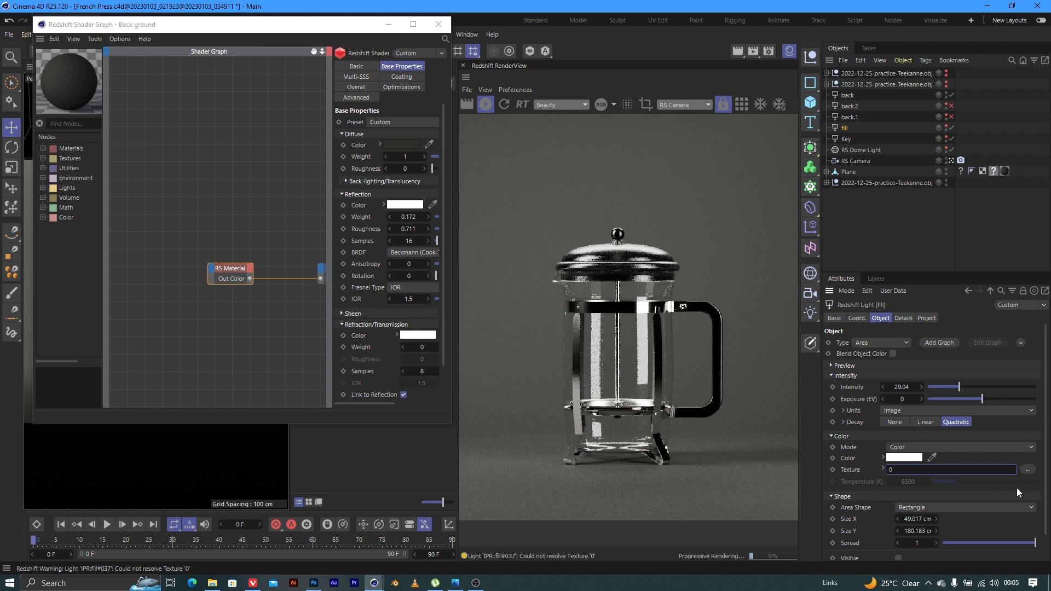
Load Light2 then Light.psd as the fill light texture, declining the second copy-to-project prompt
left_click(885, 469)
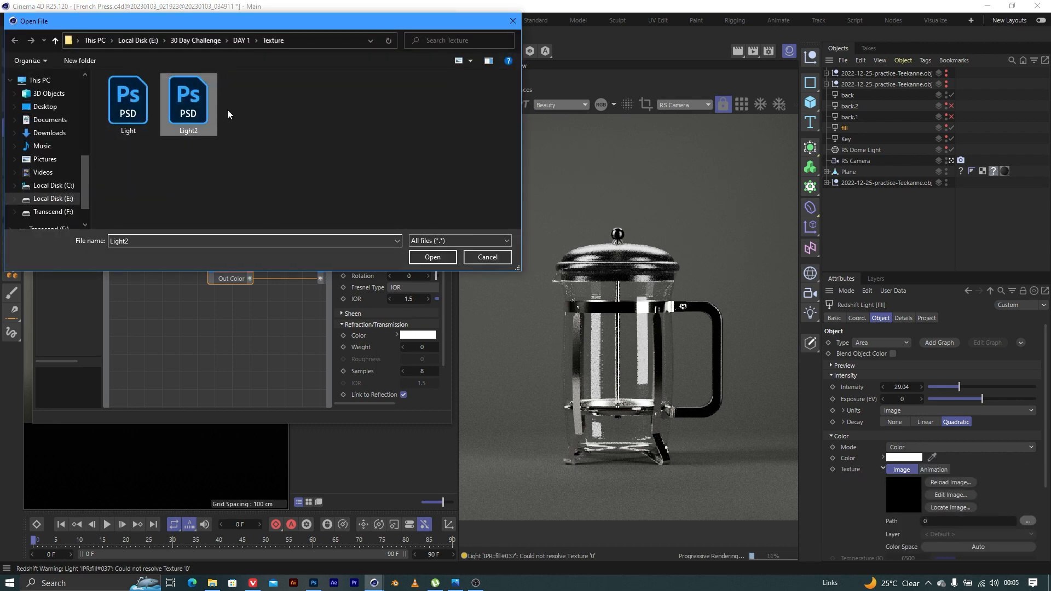
left_click(433, 256)
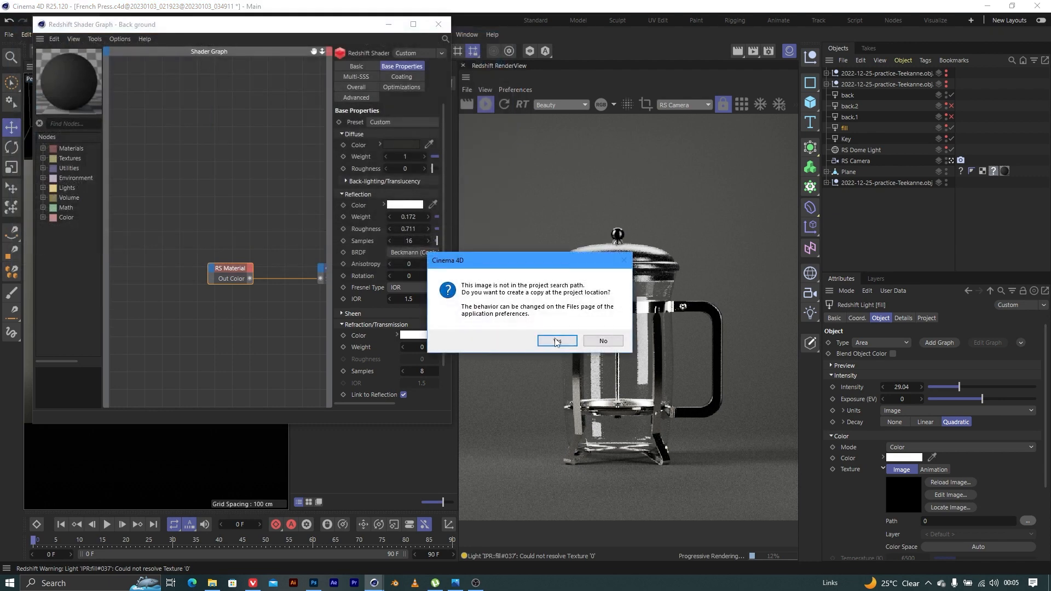
left_click(556, 340)
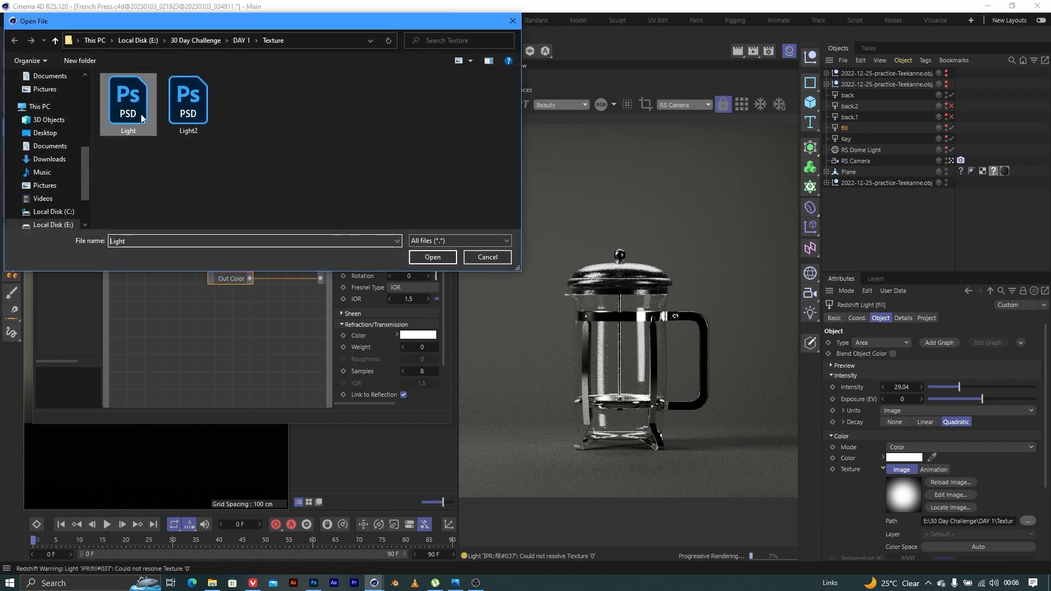
left_click(432, 257)
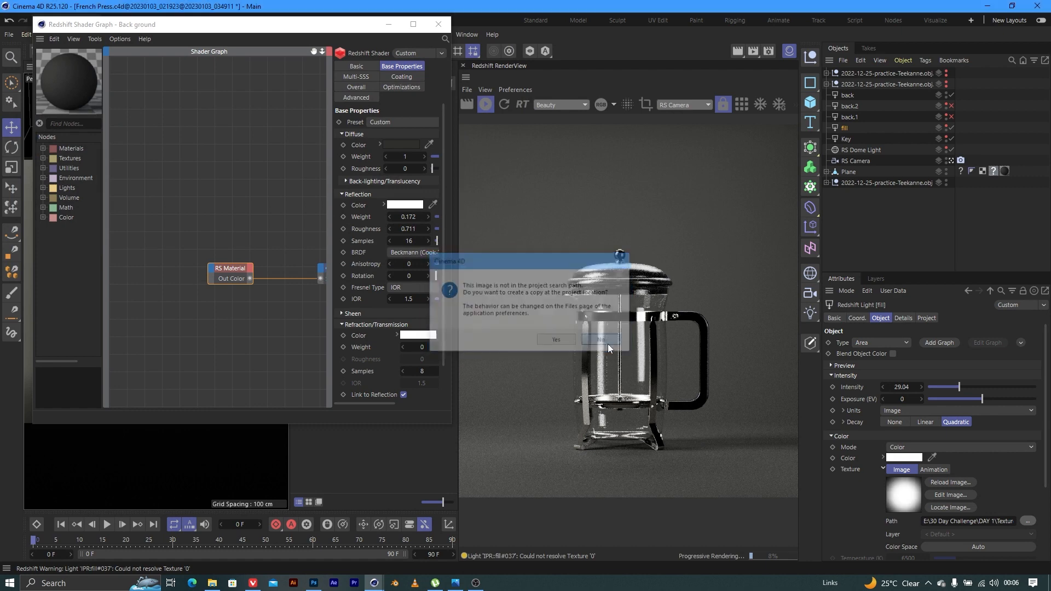
left_click(600, 340)
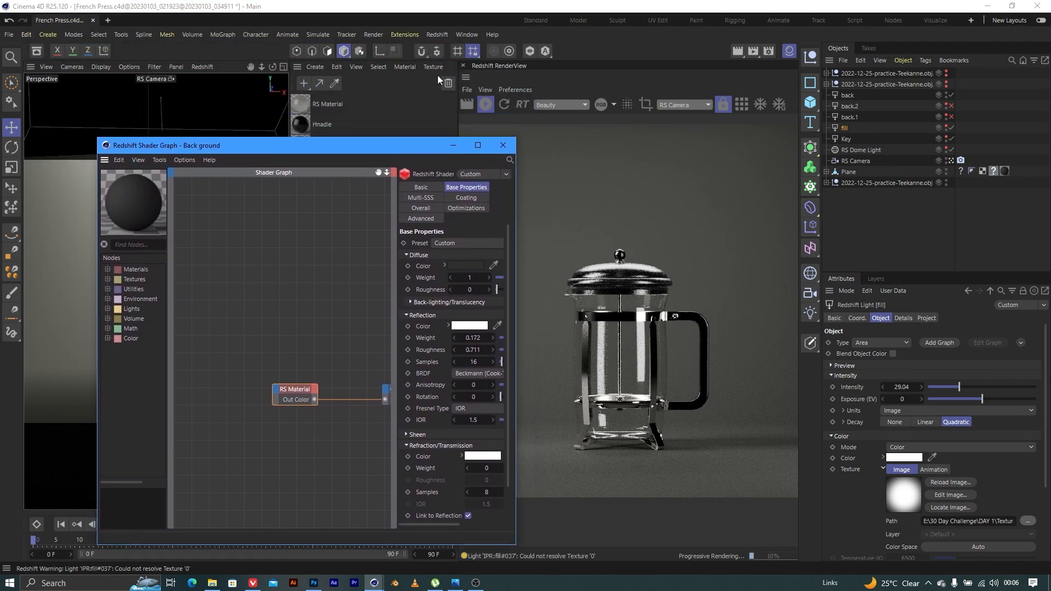
mouse_move(789, 50)
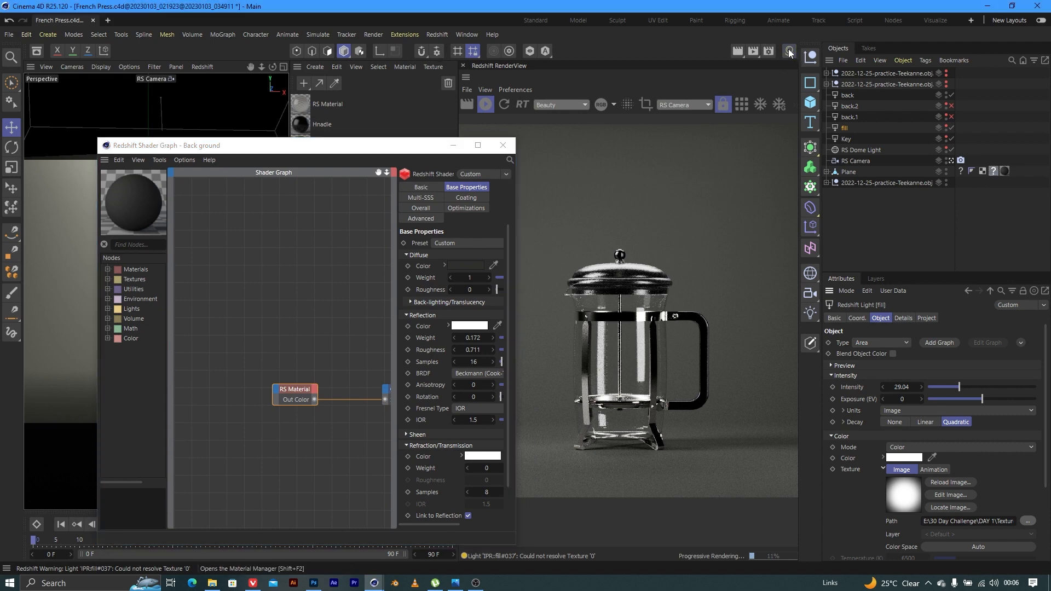
left_click(502, 144)
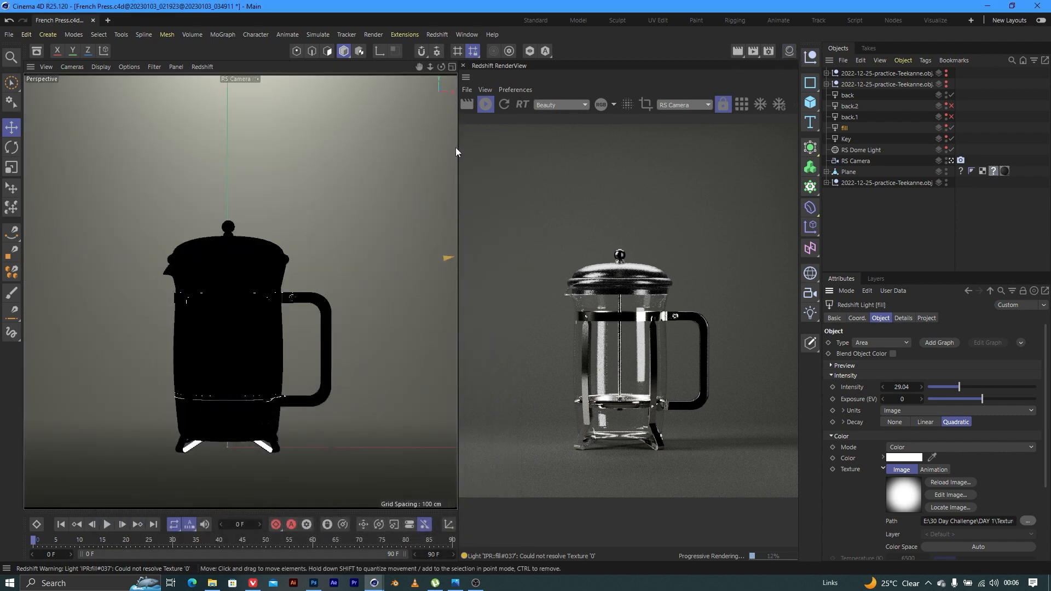
mouse_move(439, 149)
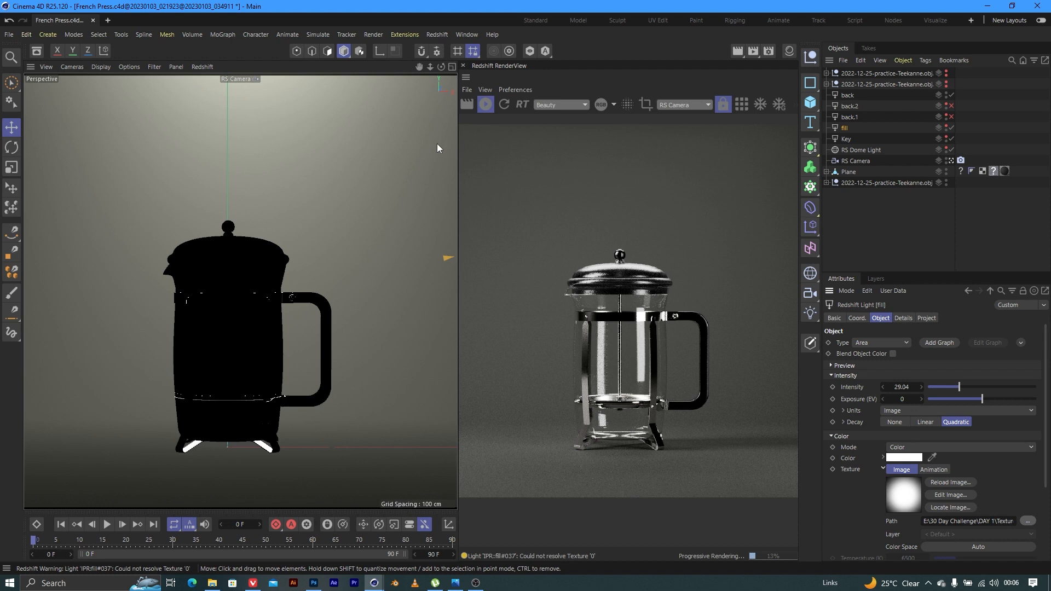